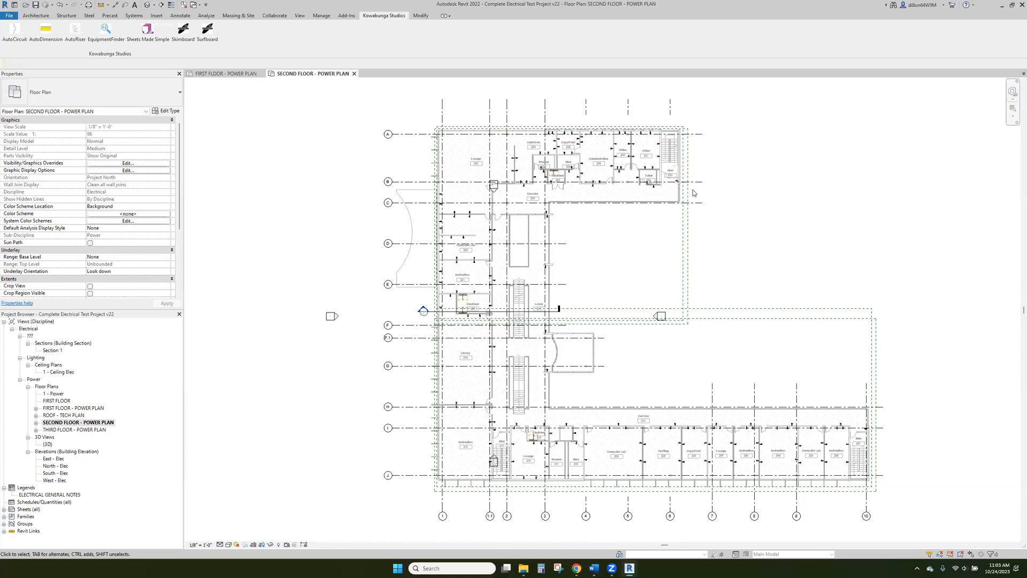
mouse_move(741, 228)
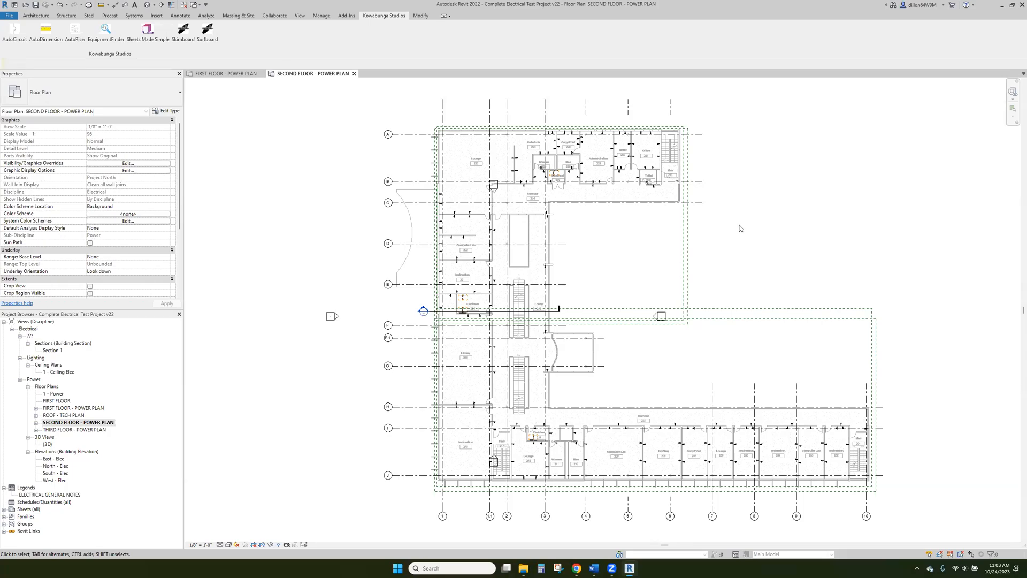
mouse_move(719, 247)
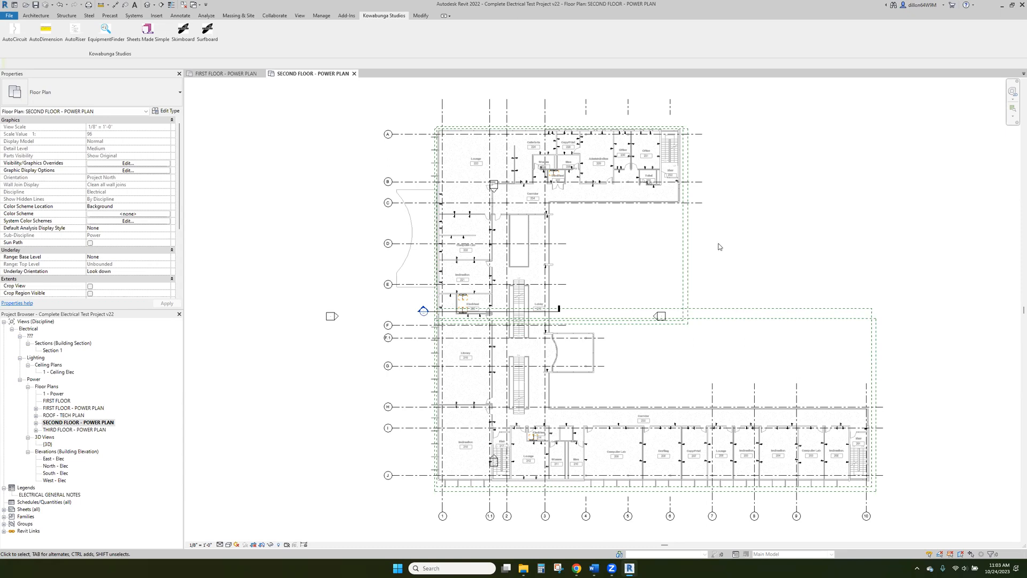
mouse_move(644, 449)
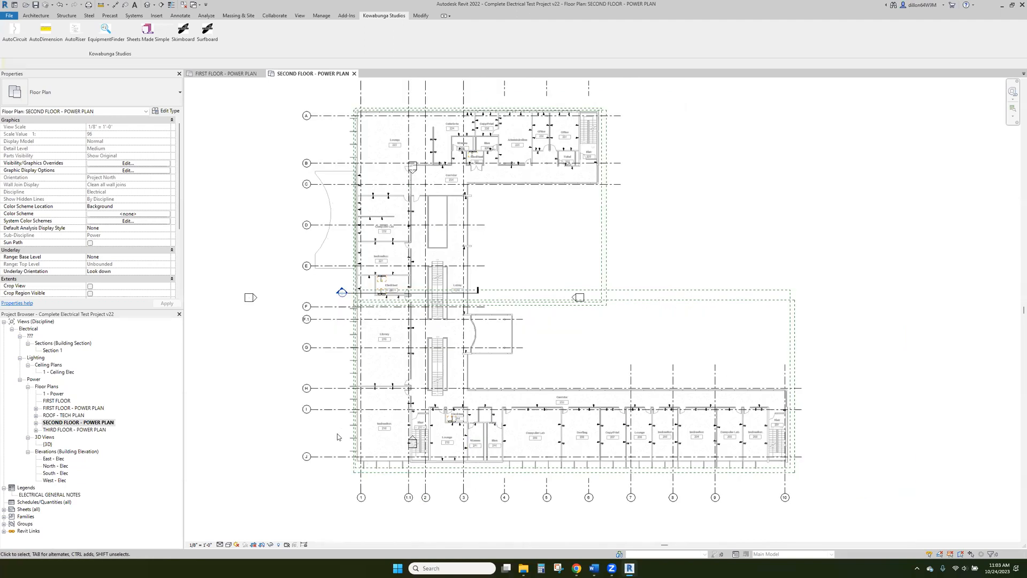
mouse_move(342, 419)
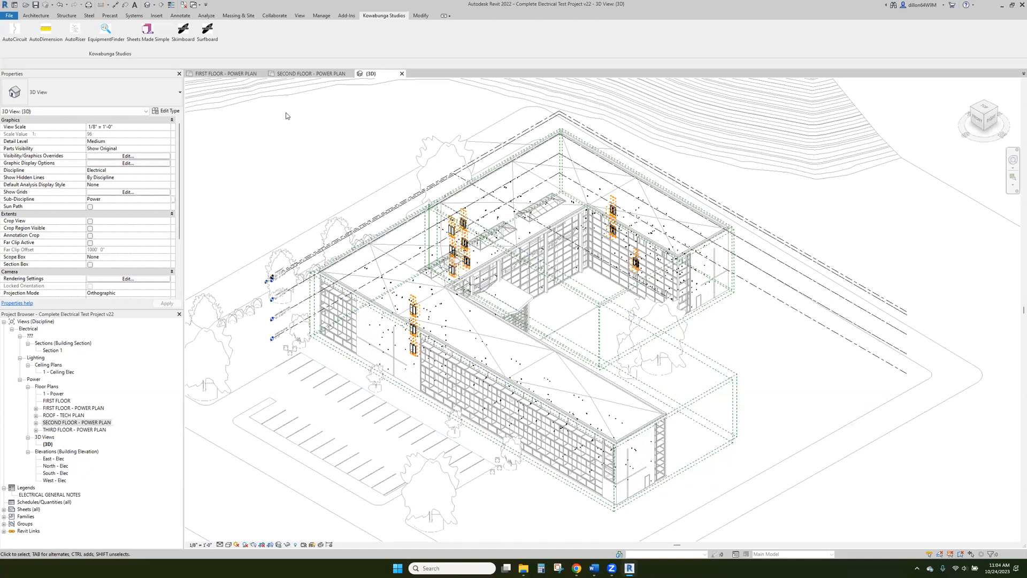
- Launch AutoCircuit on FIRST FLOOR - POWER PLAN with default options and select the Electrical 112 panelboard
click(225, 72)
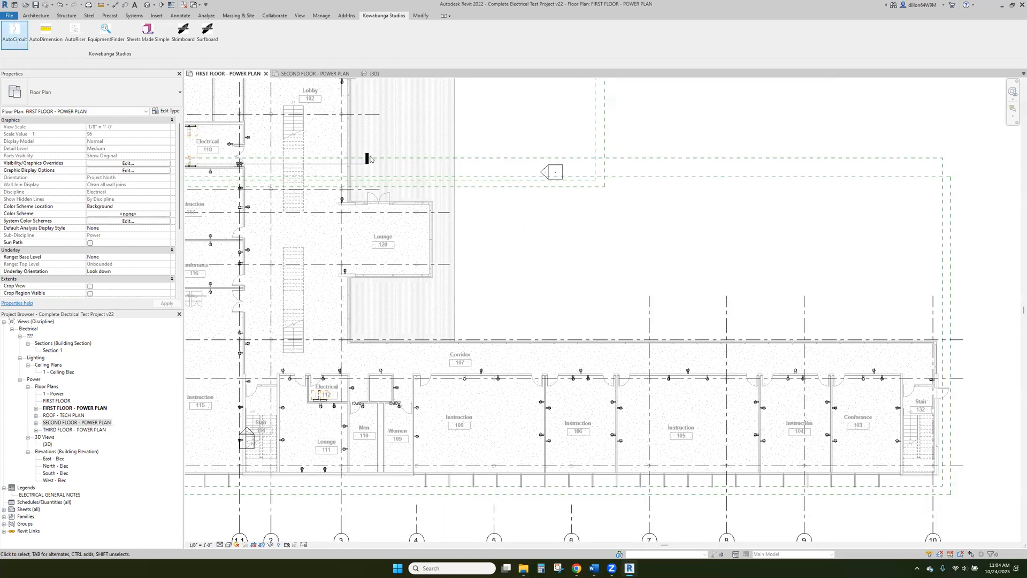
click(11, 28)
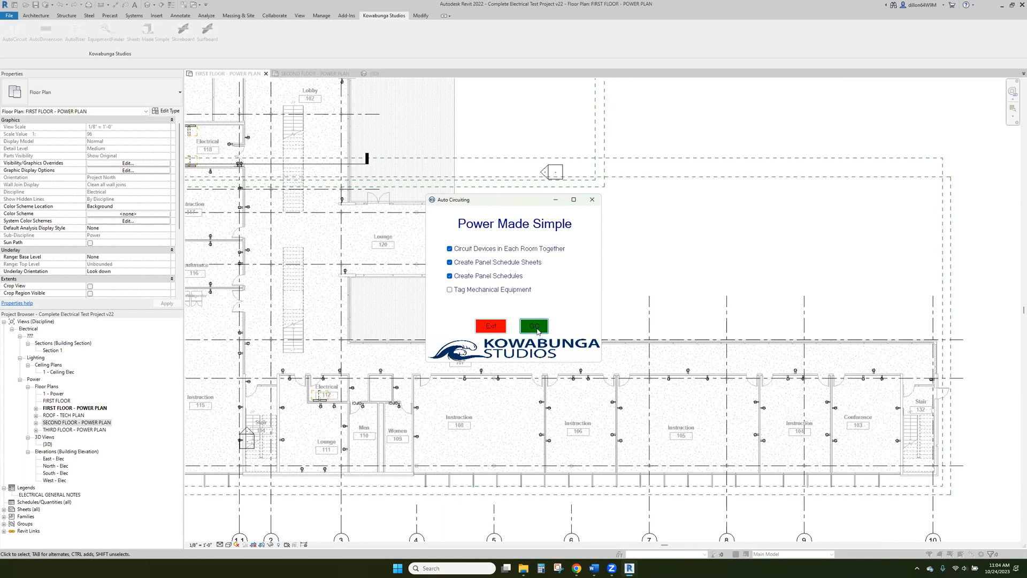
click(534, 325)
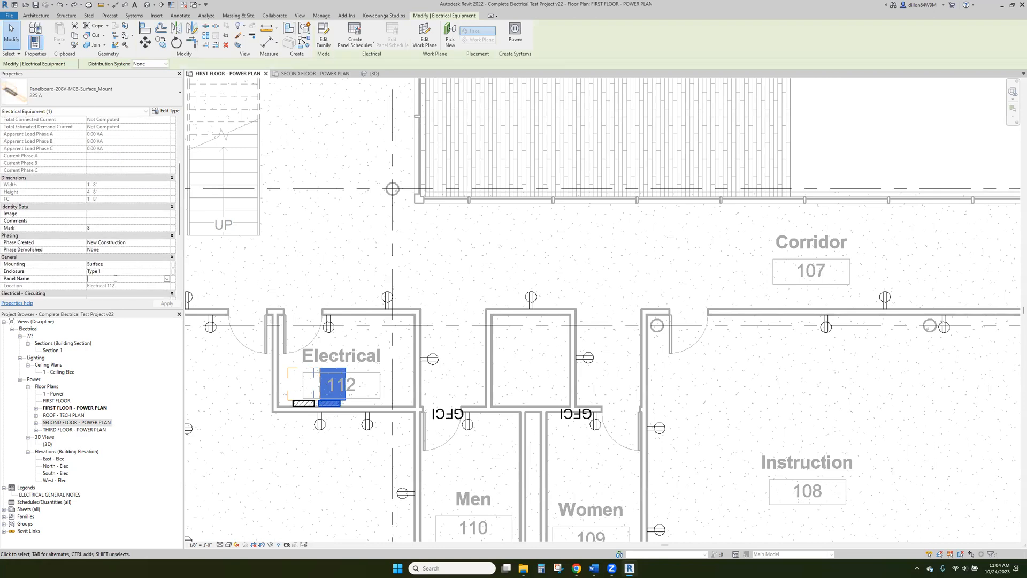
- Name the Electrical 112 panelboard RP1 and the Electrical 125 panelboard RP8
text(RP1)
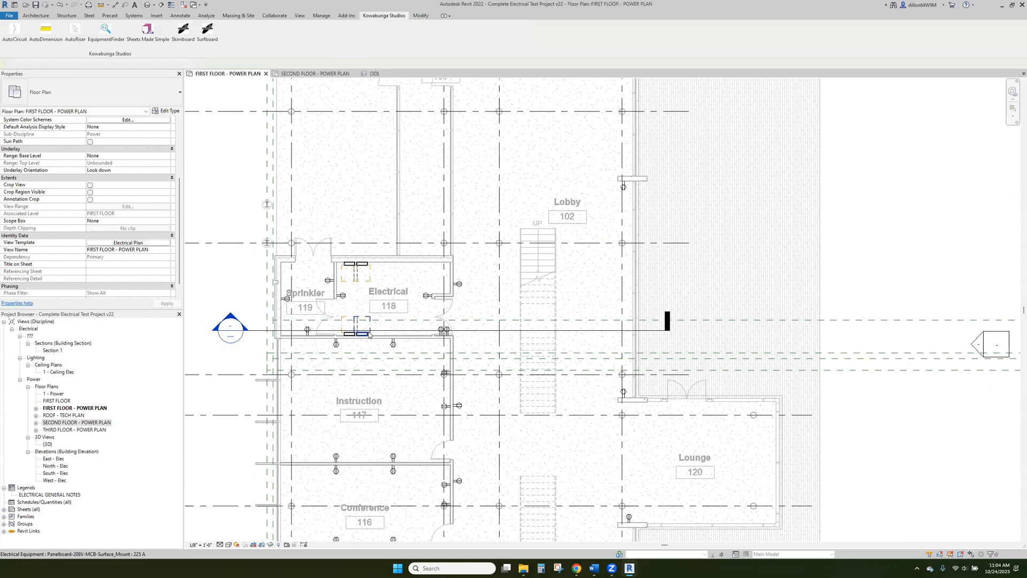
click(360, 334)
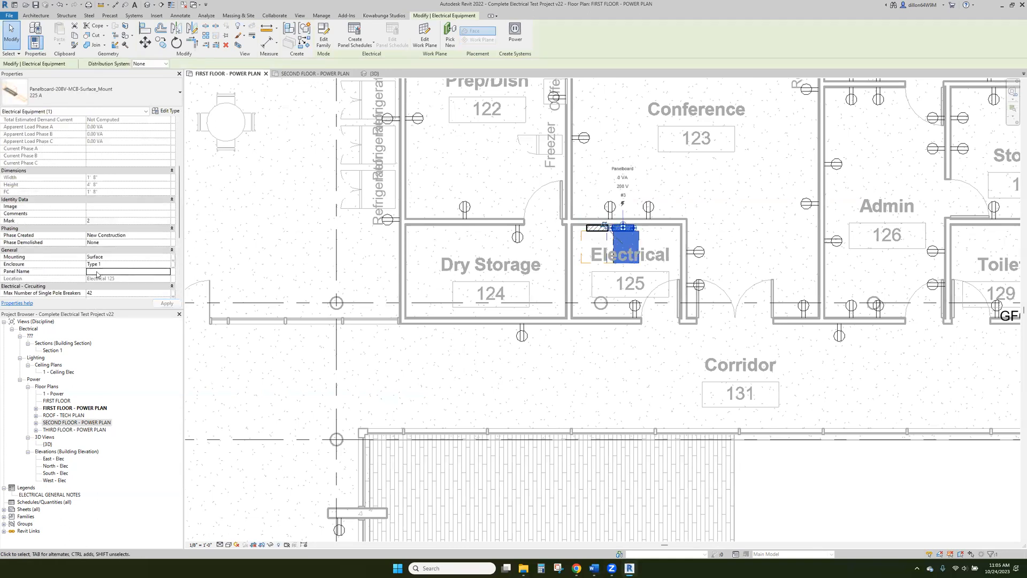
text(RP8)
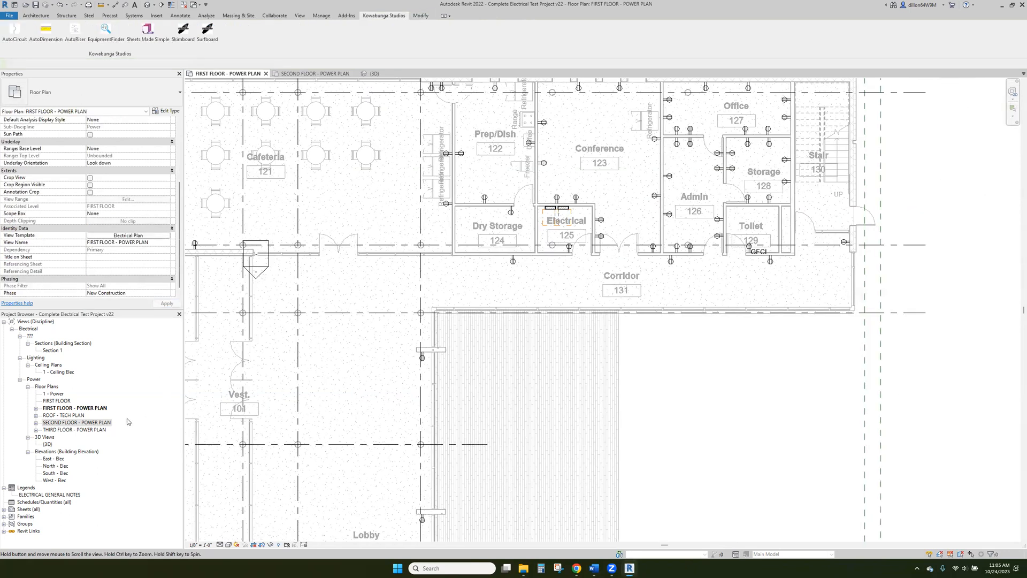
- Rerun AutoCircuit at seven devices per circuit, producing 115 circuits, 6 sheets and 24 schedules
click(9, 30)
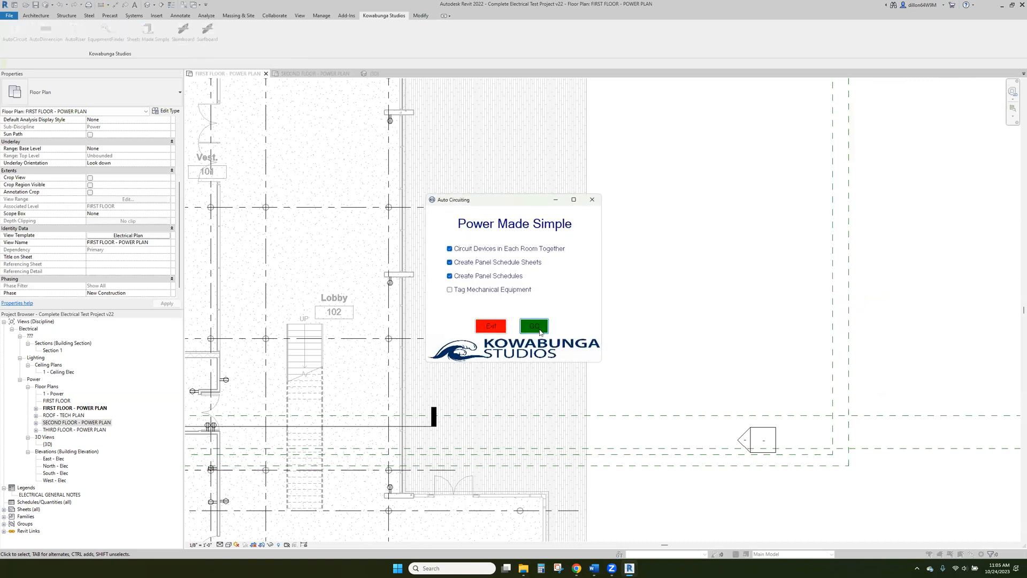
click(533, 325)
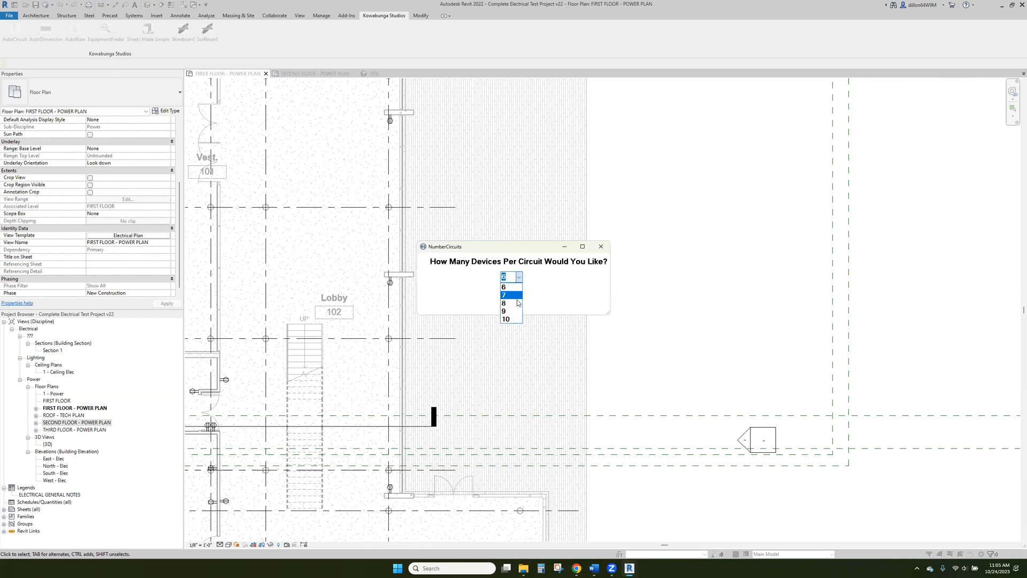
click(507, 293)
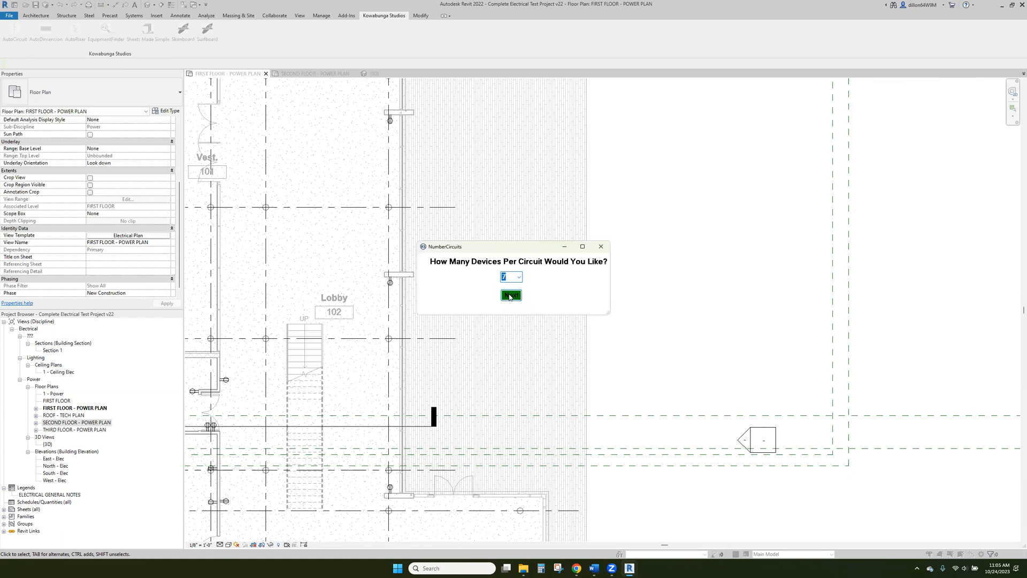
click(512, 295)
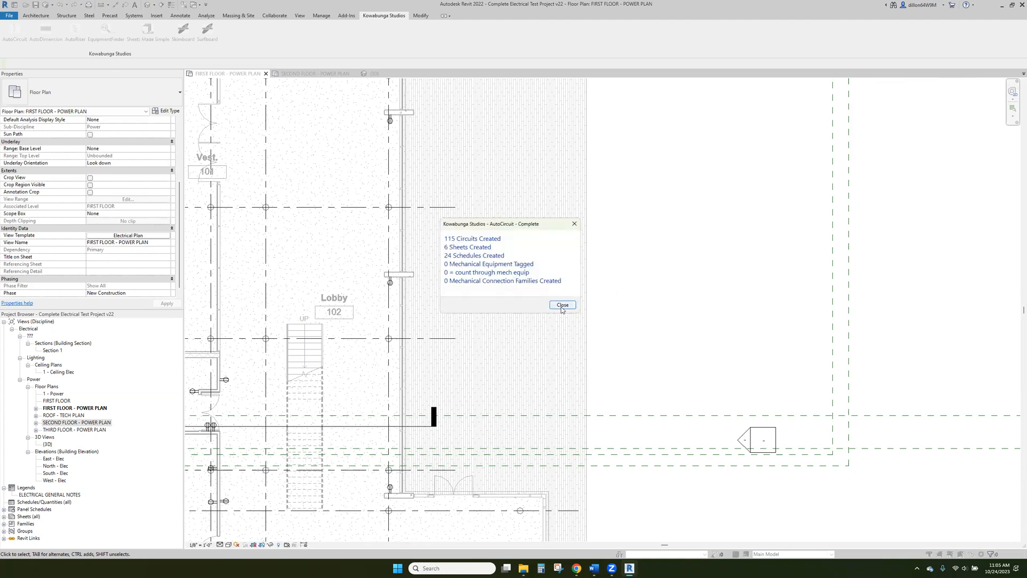
click(563, 303)
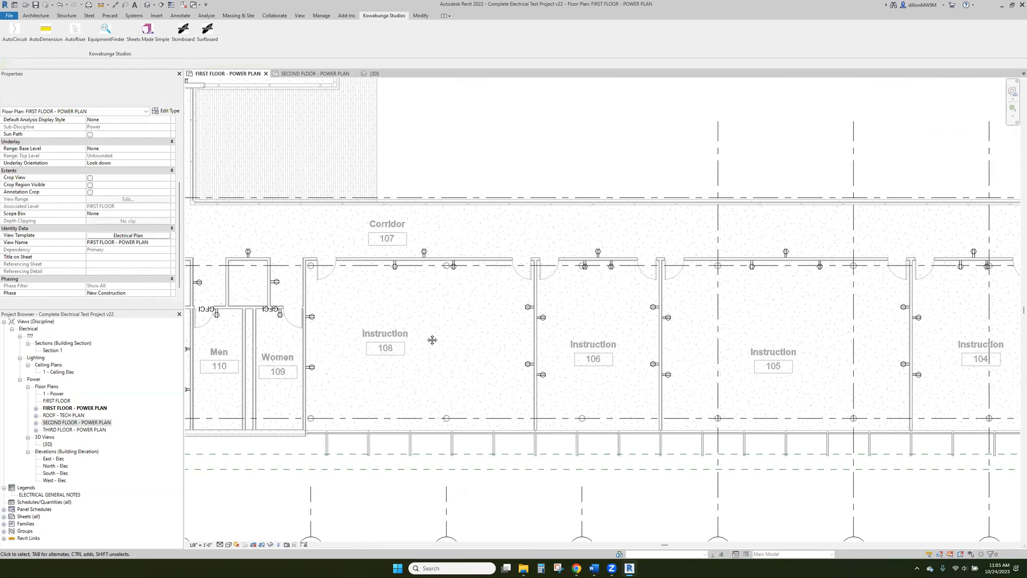
- Generate arc wiring for the receptacle circuits in Instruction 108 and Instruction 106
click(432, 339)
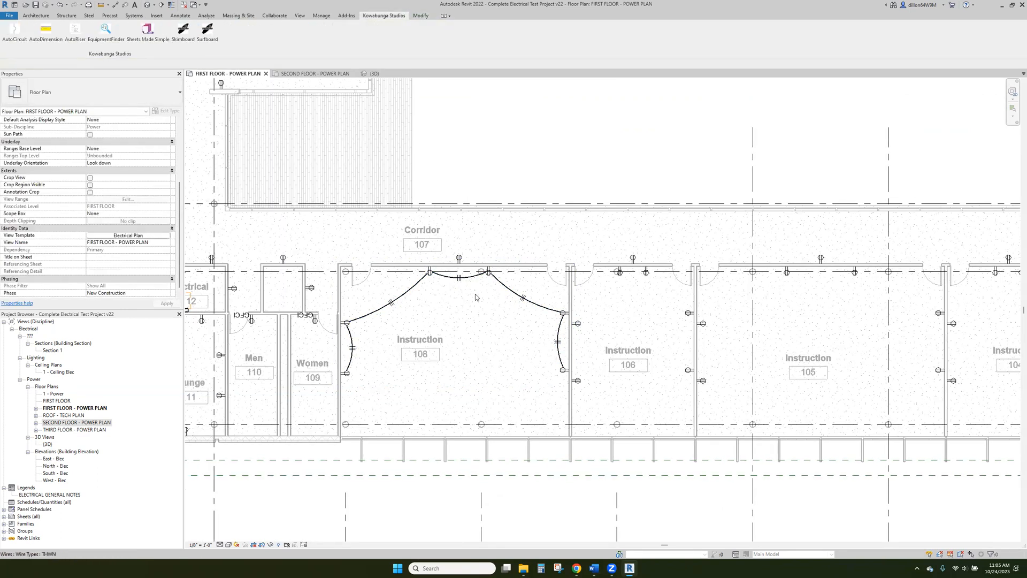
click(621, 273)
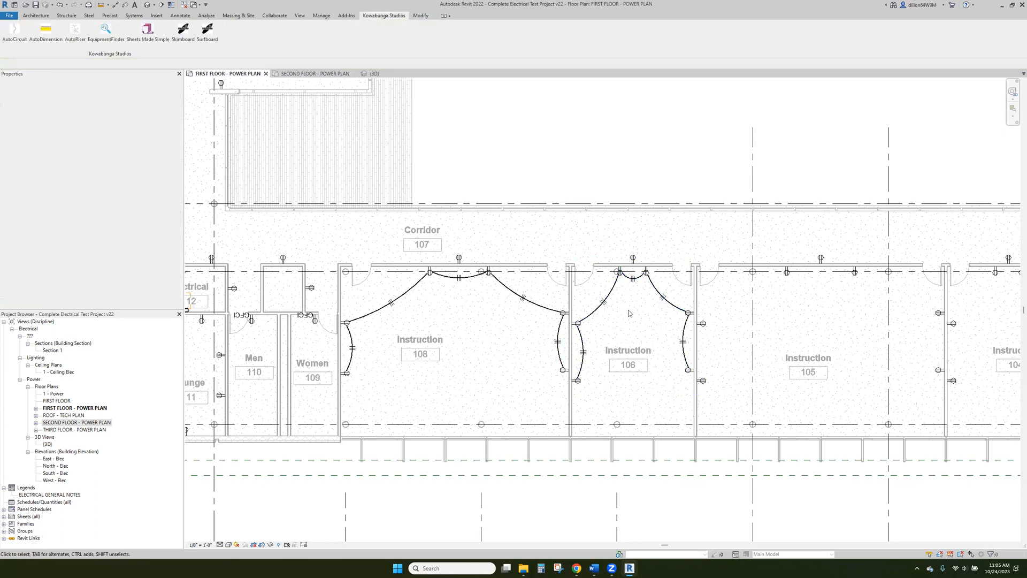
click(427, 274)
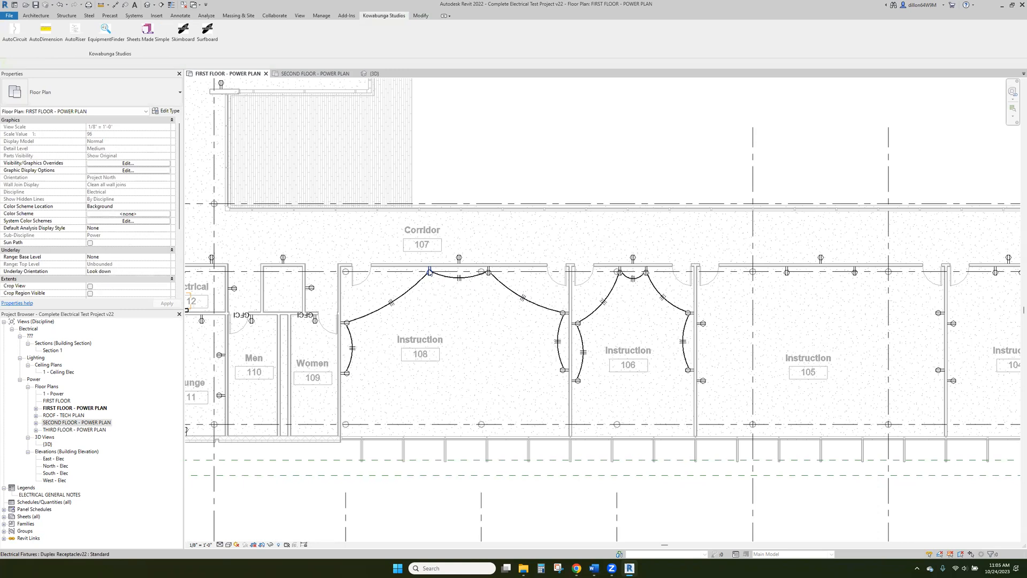
click(427, 273)
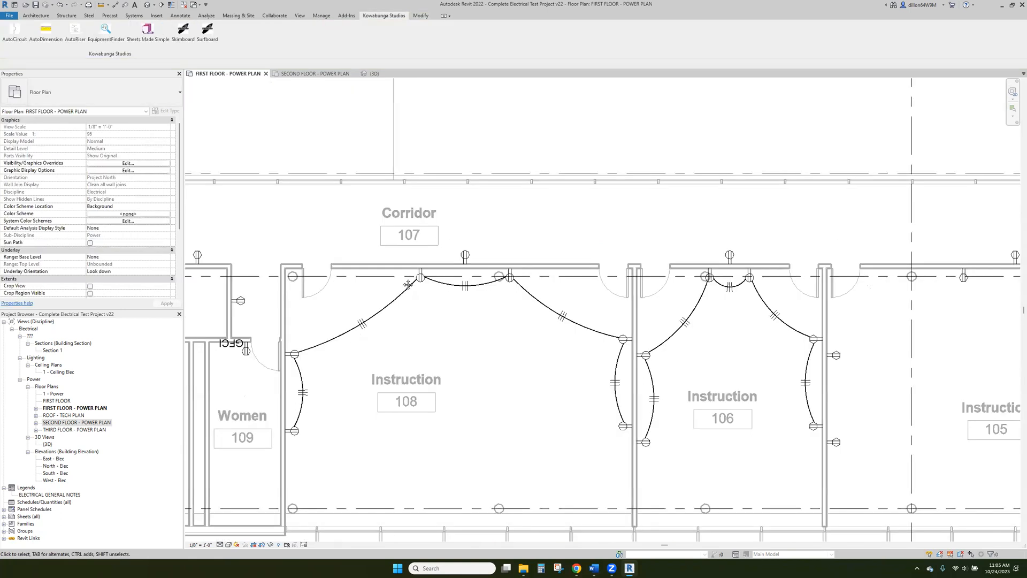
- Select all instances of the Electrical 112 panelboard, then pick the Instruction 108 receptacle
right_click(334, 369)
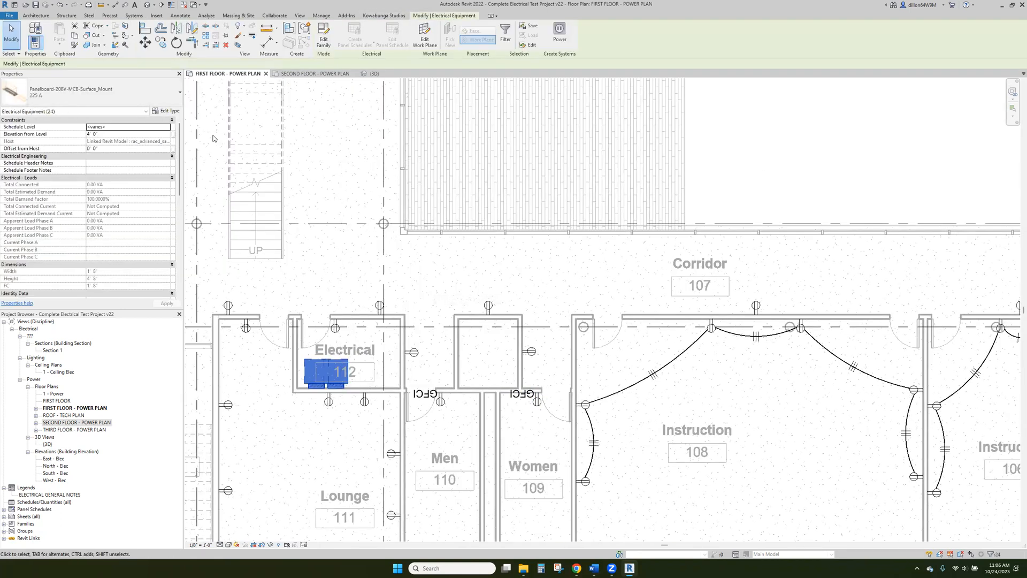
click(313, 375)
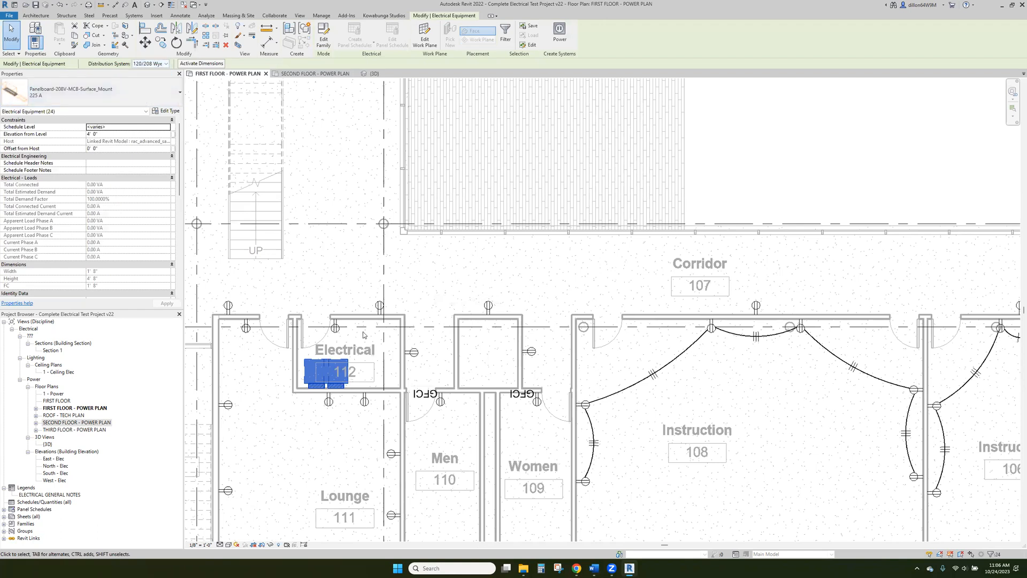
mouse_move(442, 364)
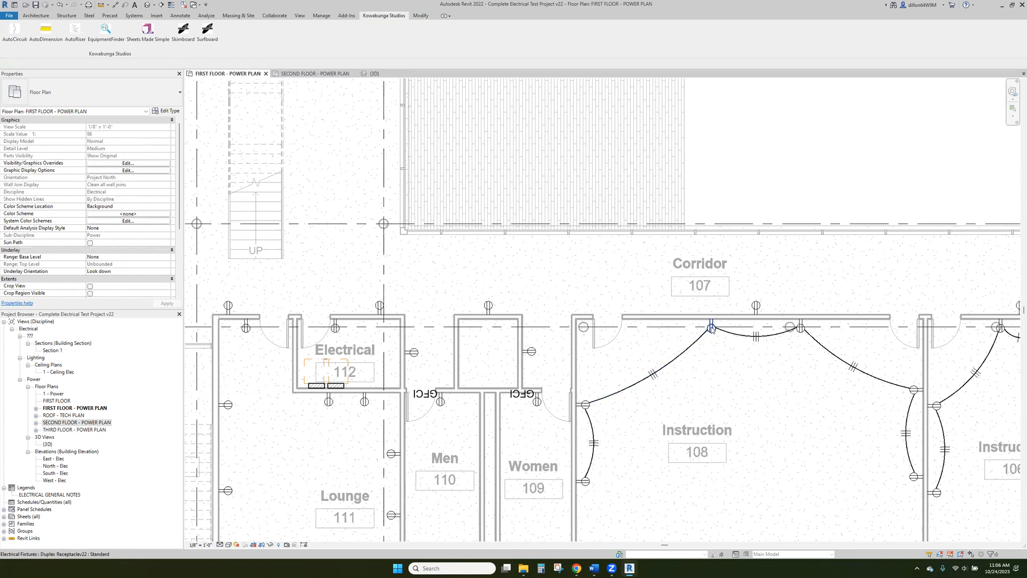
click(711, 328)
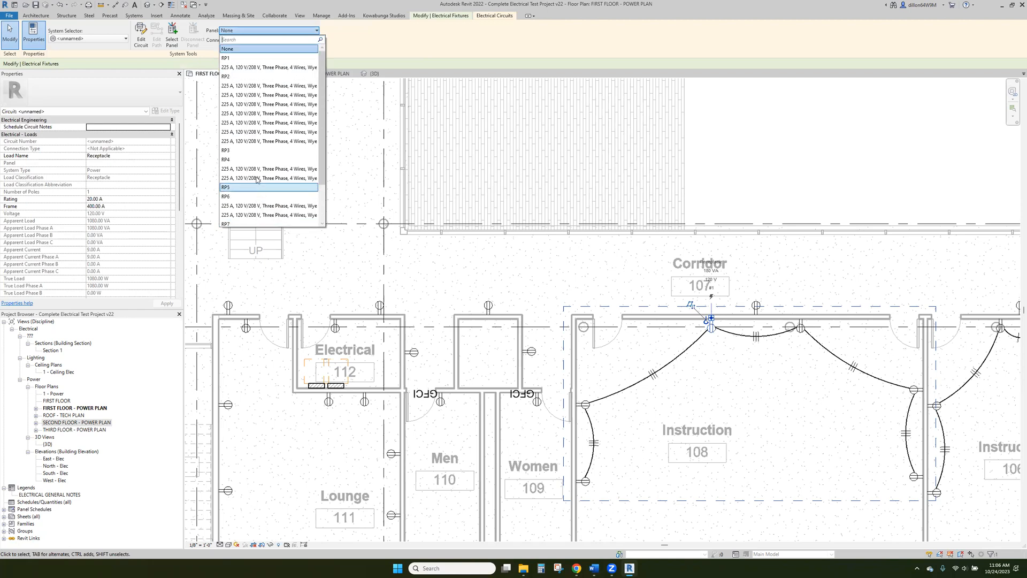
- Assign the Instruction 108 receptacle circuit to panel RP1 with load name Receptacle - INSTRUCTION #108
click(228, 56)
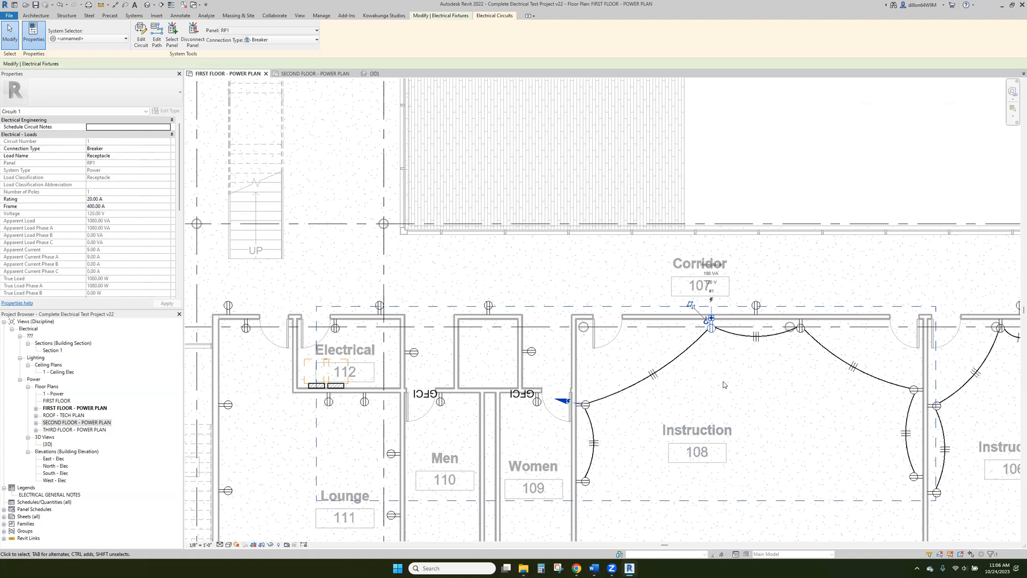
mouse_move(152, 210)
text( - INSTRUCTION #108)
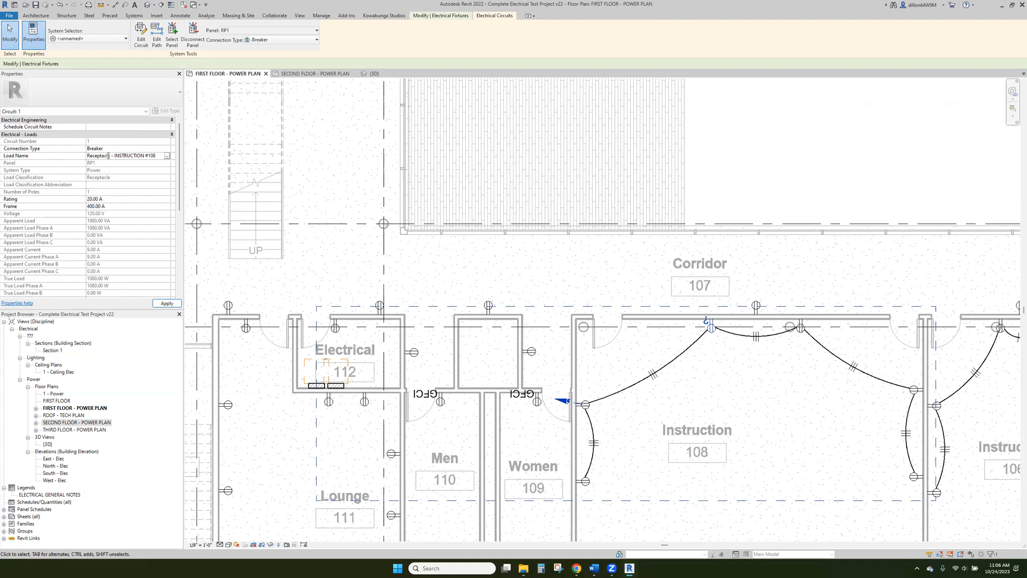
text(RECE-)
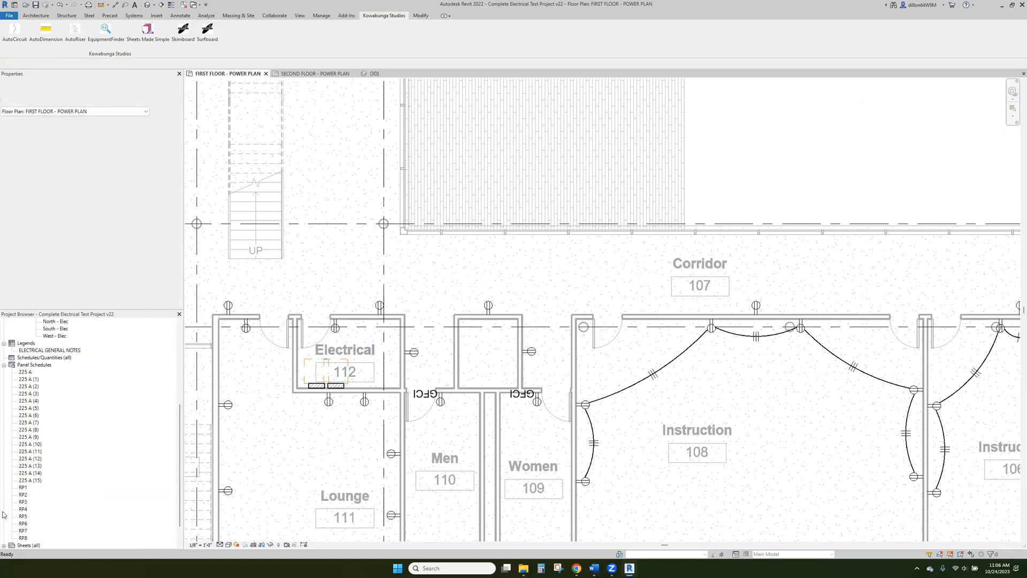
- Review RP1 panel schedule circuit 1, keep its Wire Type, and return to the first-floor power plan
click(19, 488)
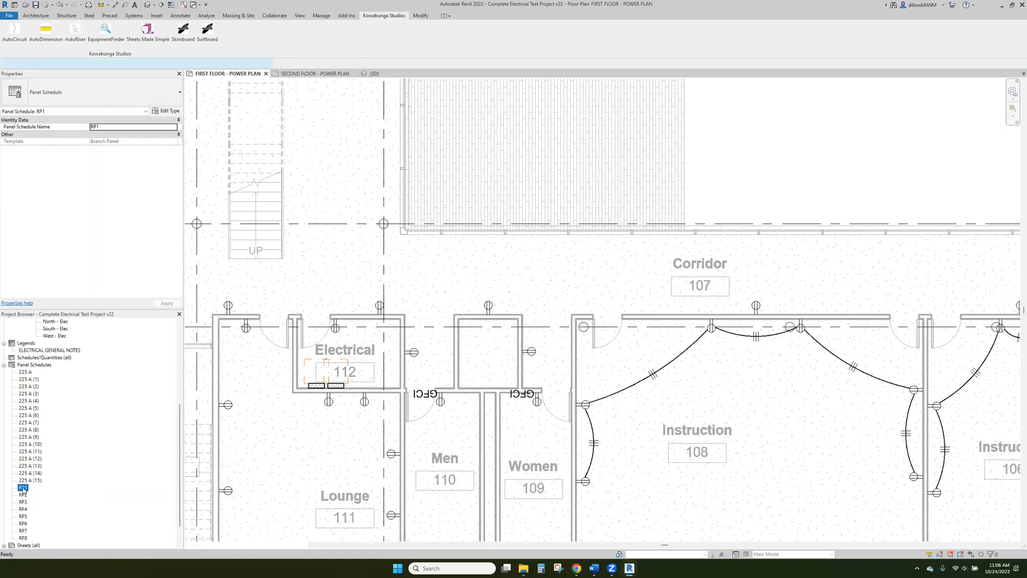
double_click(20, 487)
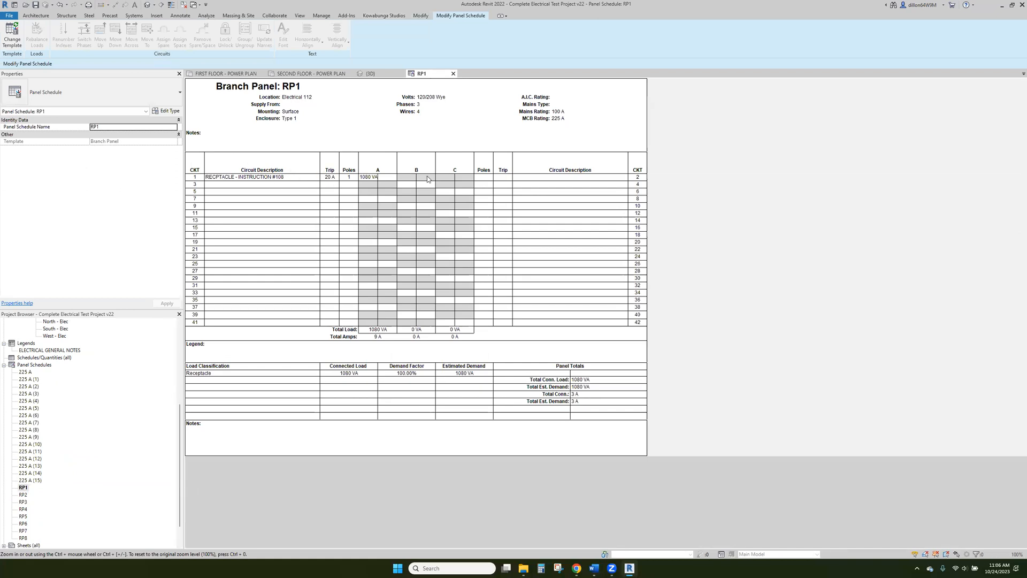
mouse_move(294, 177)
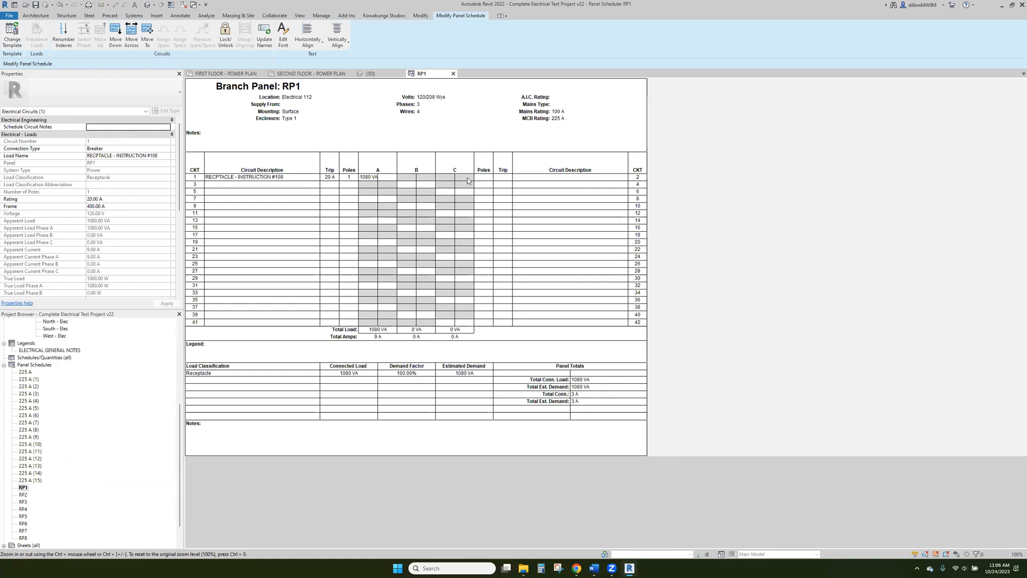
mouse_move(221, 191)
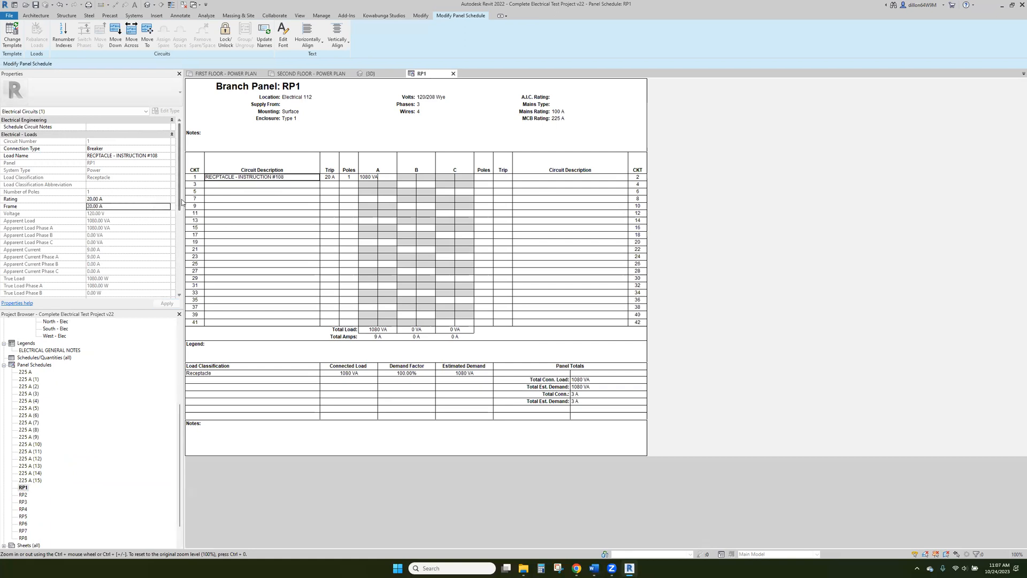
scroll(down, 3)
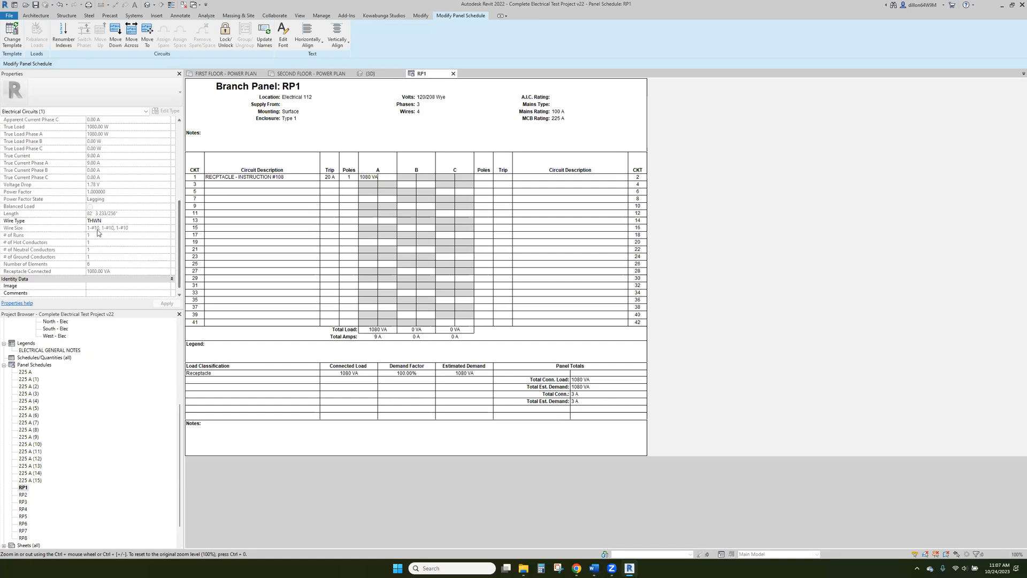
click(167, 221)
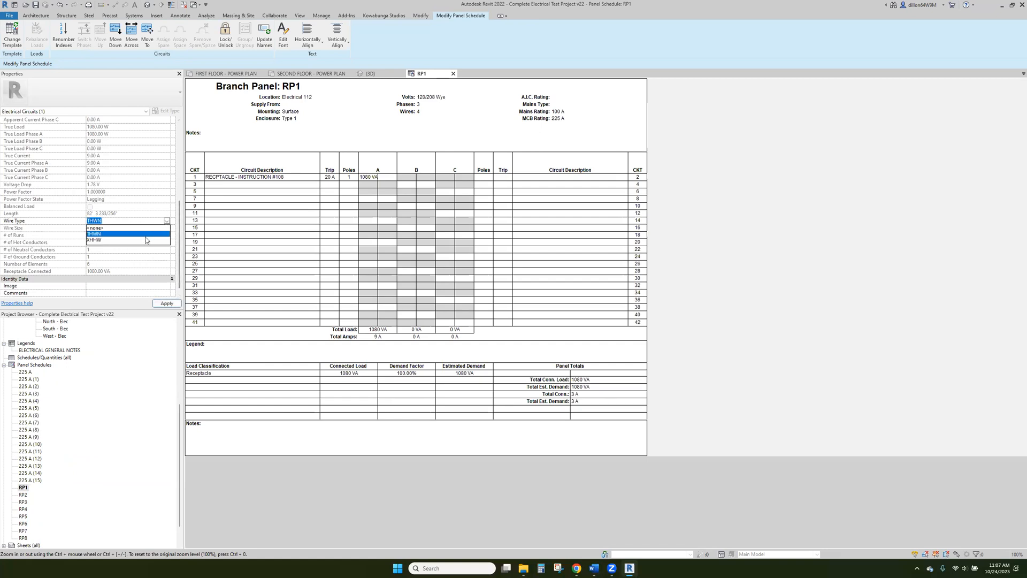
click(94, 233)
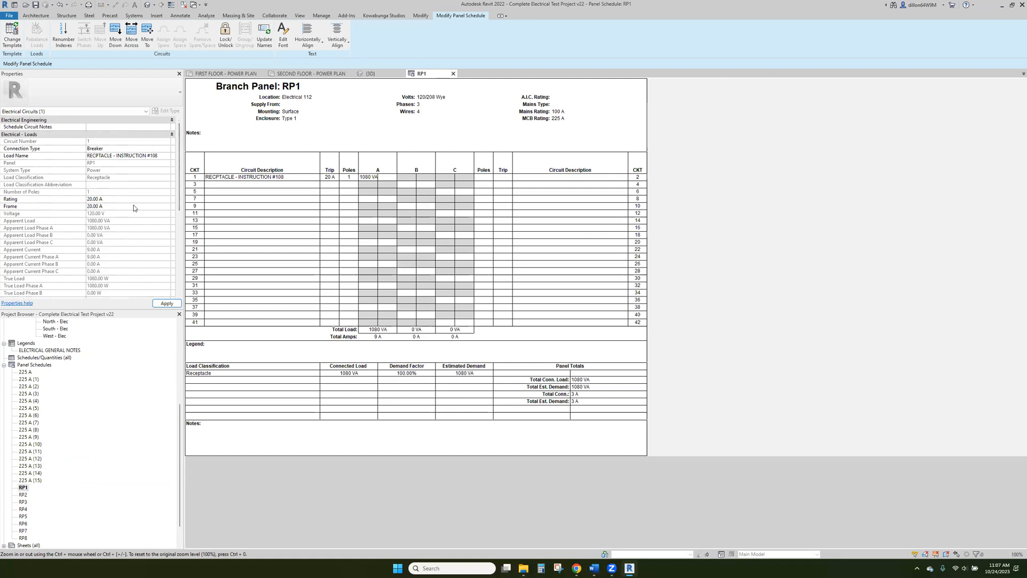
mouse_move(95, 187)
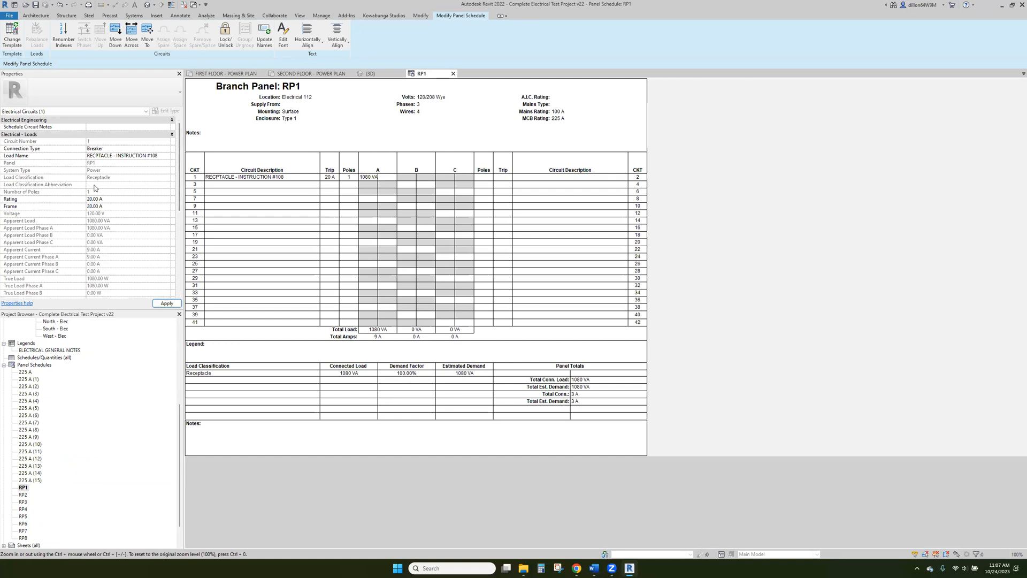
click(261, 177)
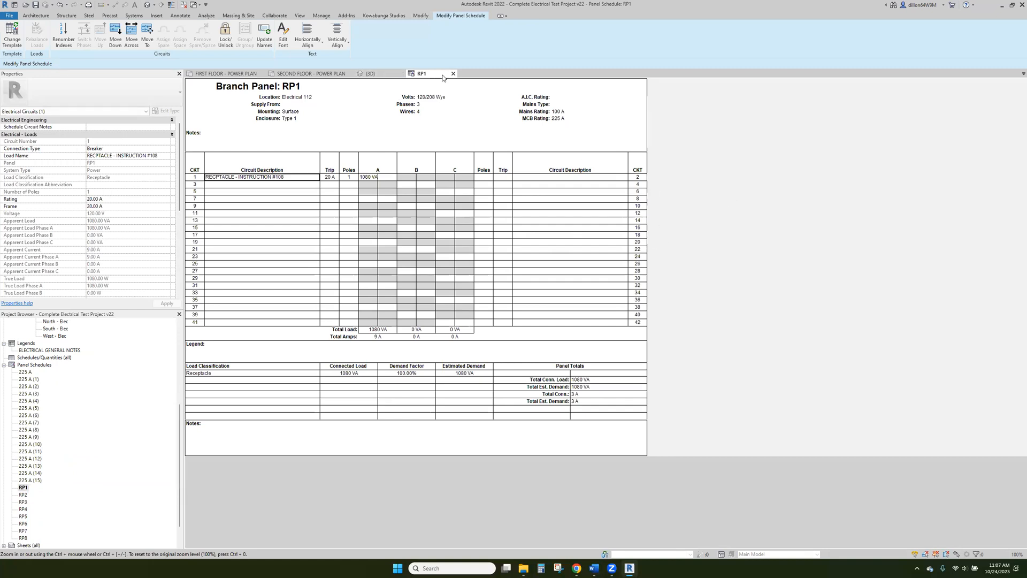
click(226, 73)
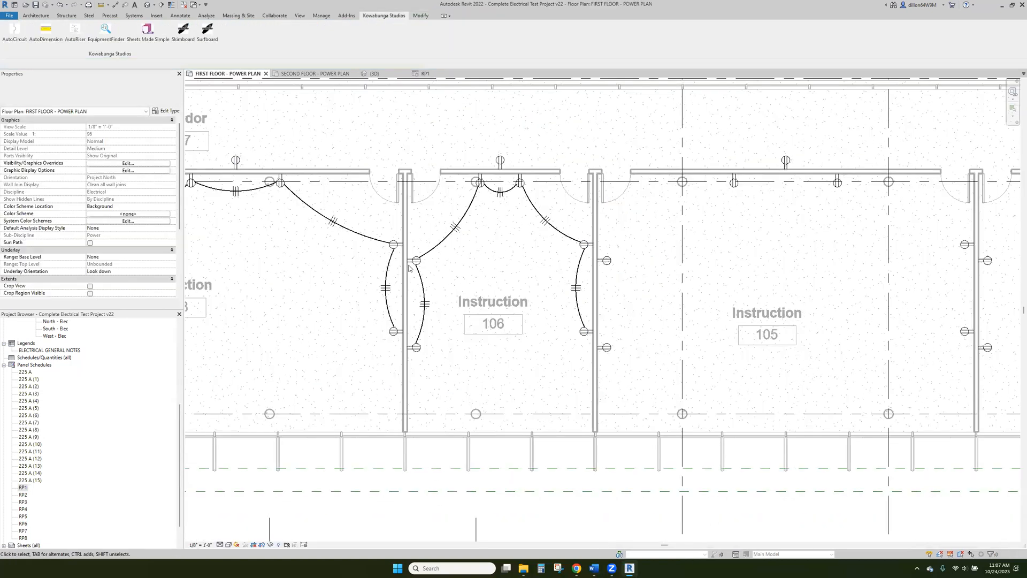
- Name circuit 2 (Instruction 106 receptacles) RECEPTACLE - INSTRUCTION
click(392, 255)
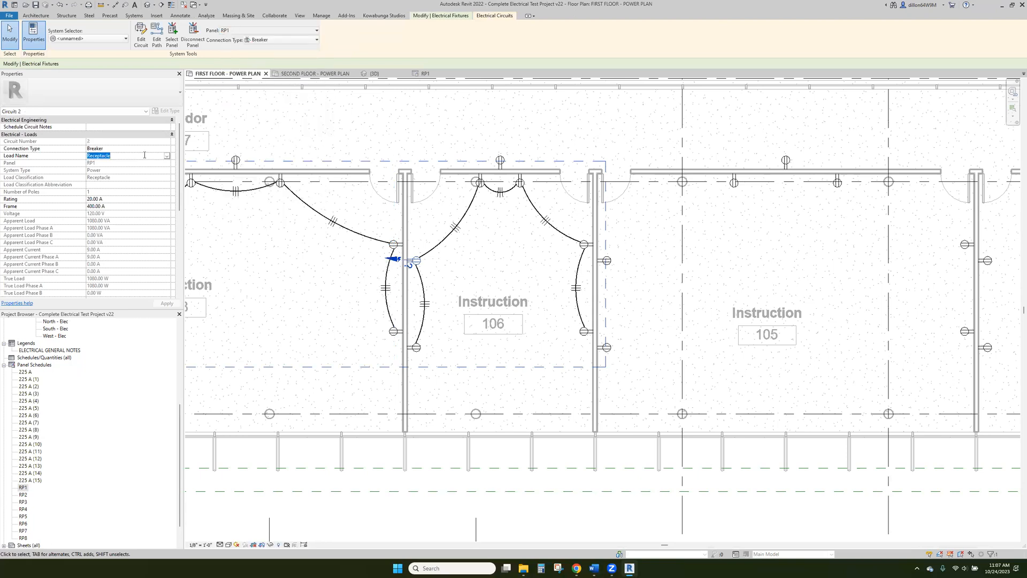
text(RECPTa)
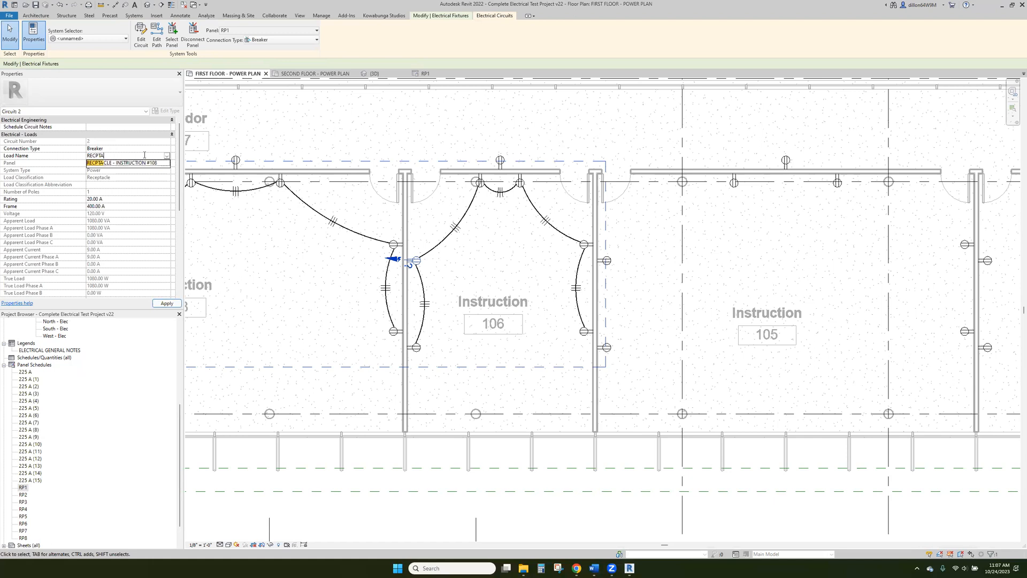
text(RECPTACLE - INSTRUCTION #106)
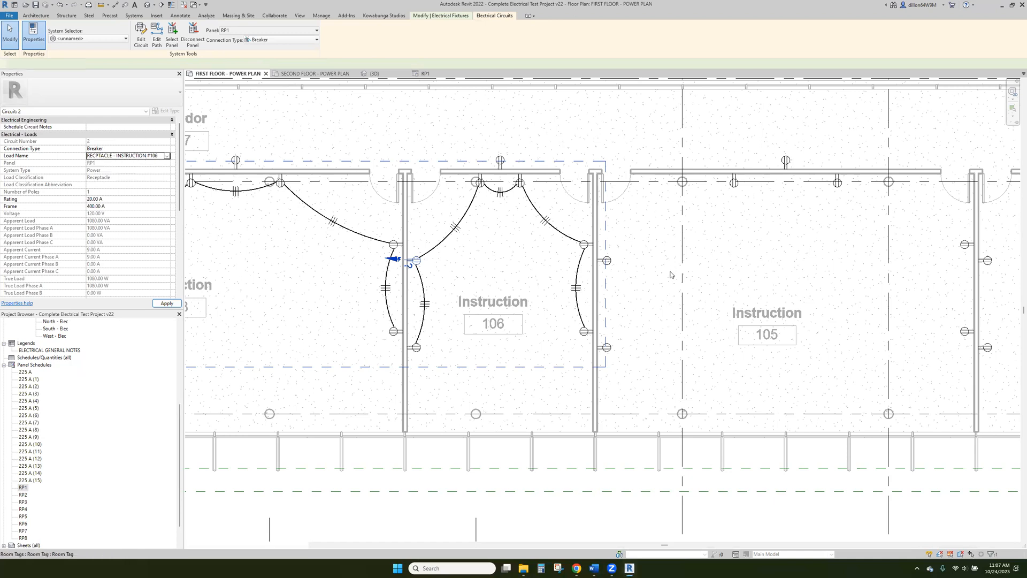
click(585, 244)
text(RE)
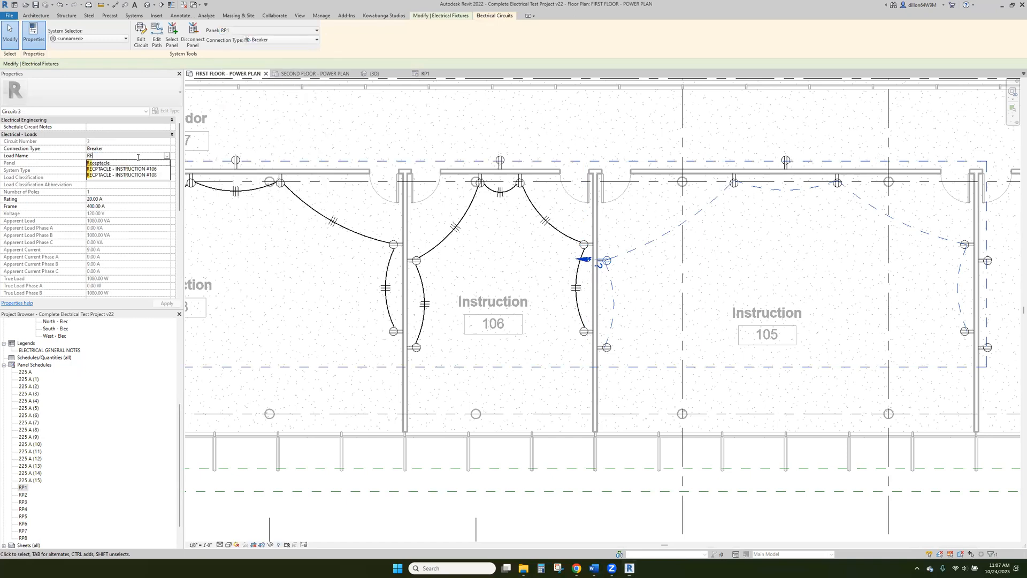
- Name circuit 3 (Instruction 105 receptacles) RECEPTACLE - INSTRUCTION and apply it
click(98, 162)
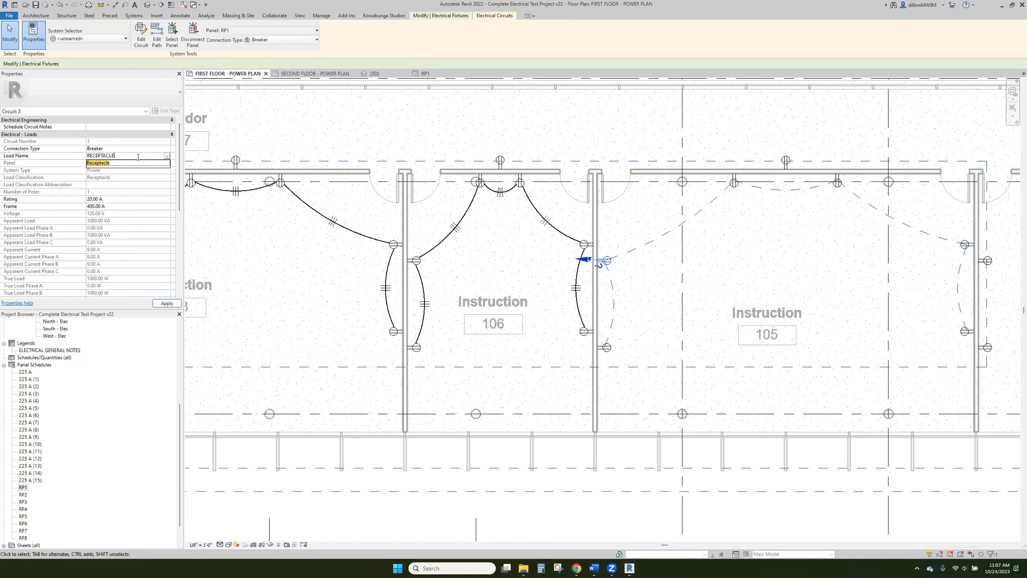
text(RECP)
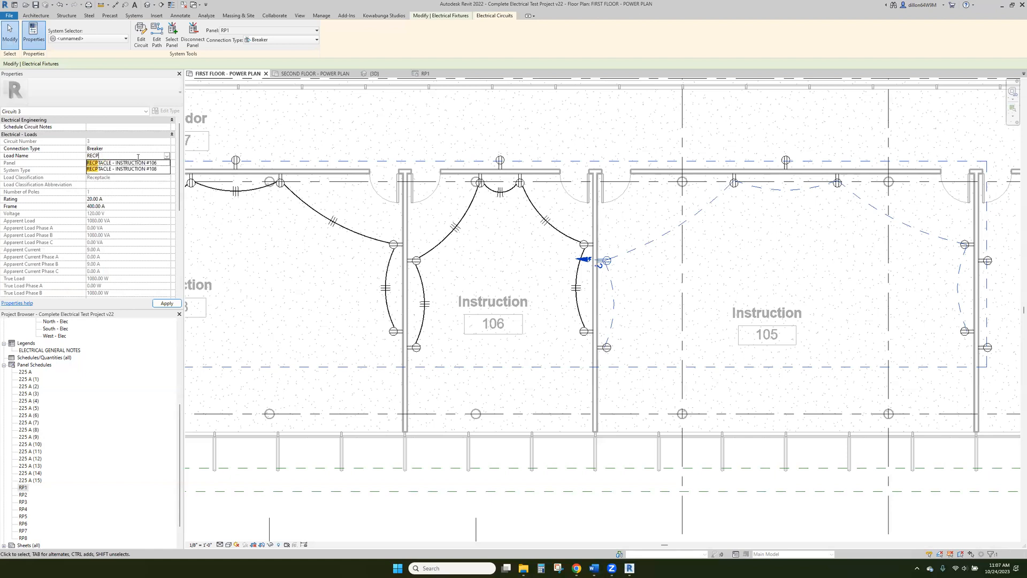
text(RECEPTACLE - INSTRUCTION #106)
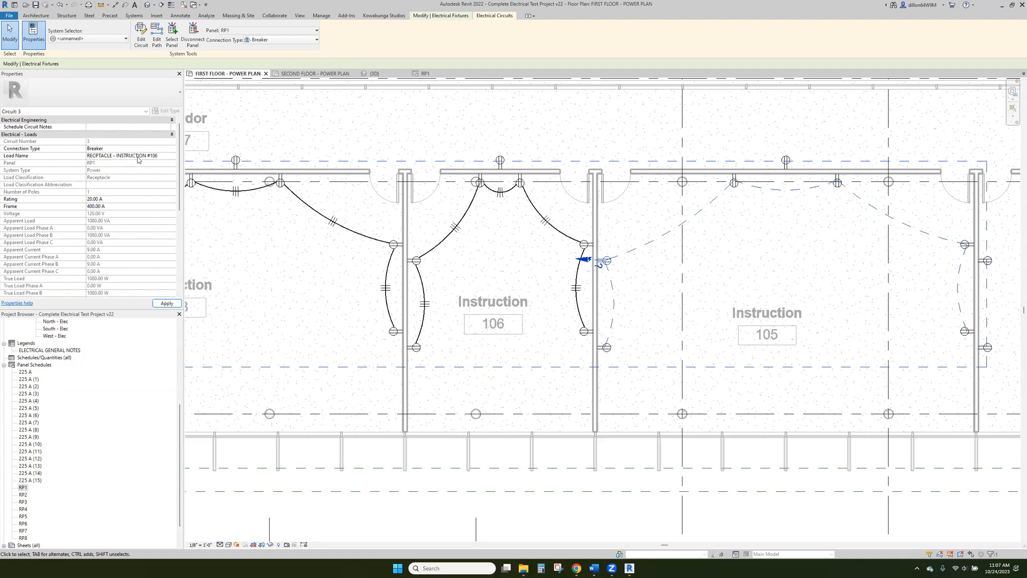
click(128, 155)
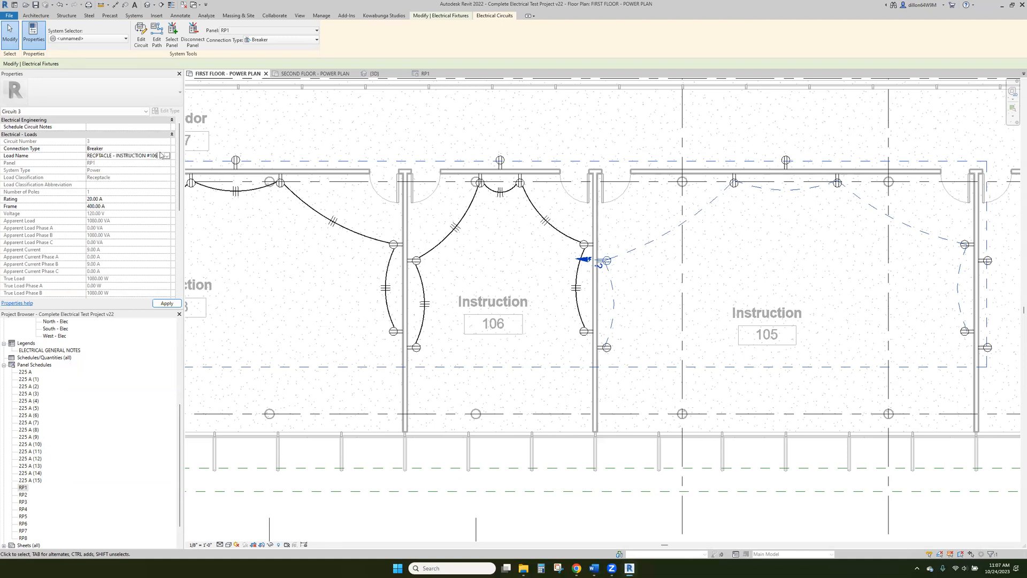
click(383, 15)
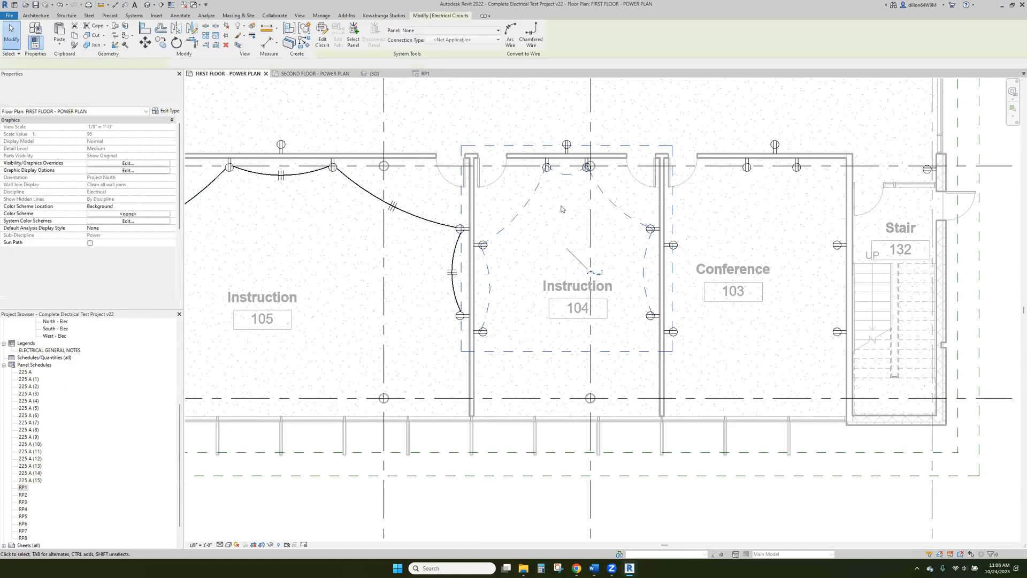
- Draw arc wiring for the Instruction 104 and Conference 103 receptacle circuits
click(668, 331)
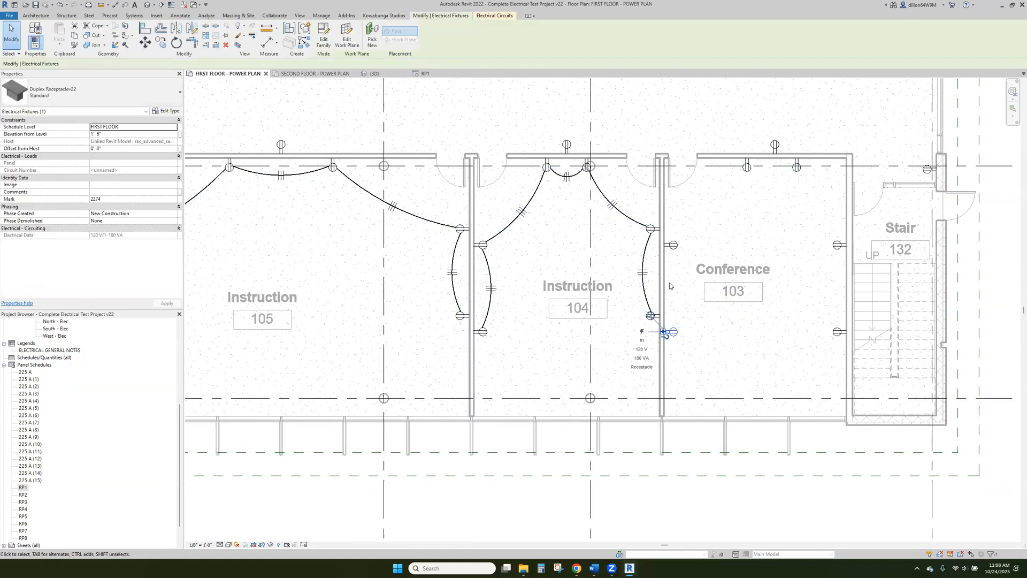
click(665, 332)
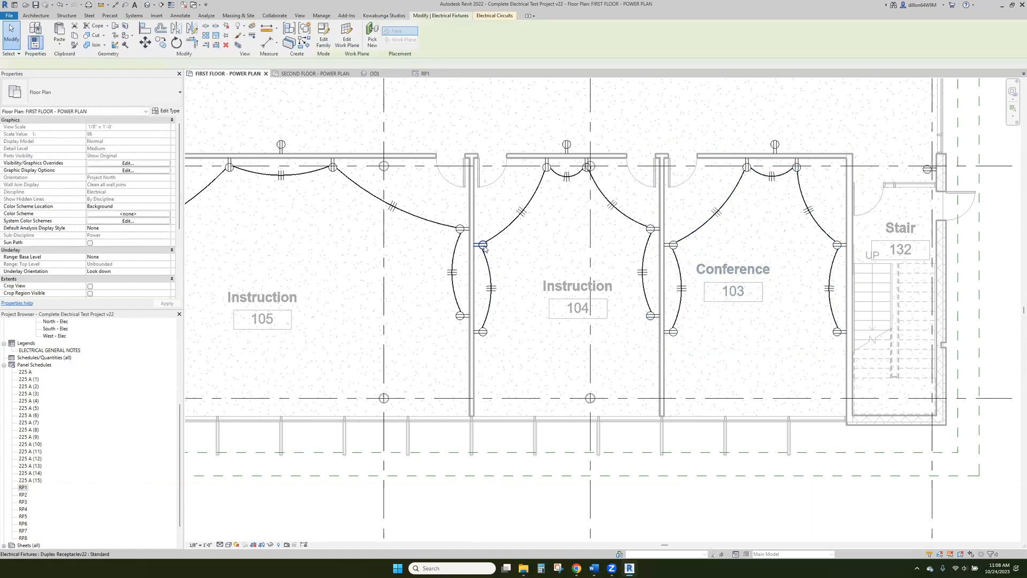
click(477, 245)
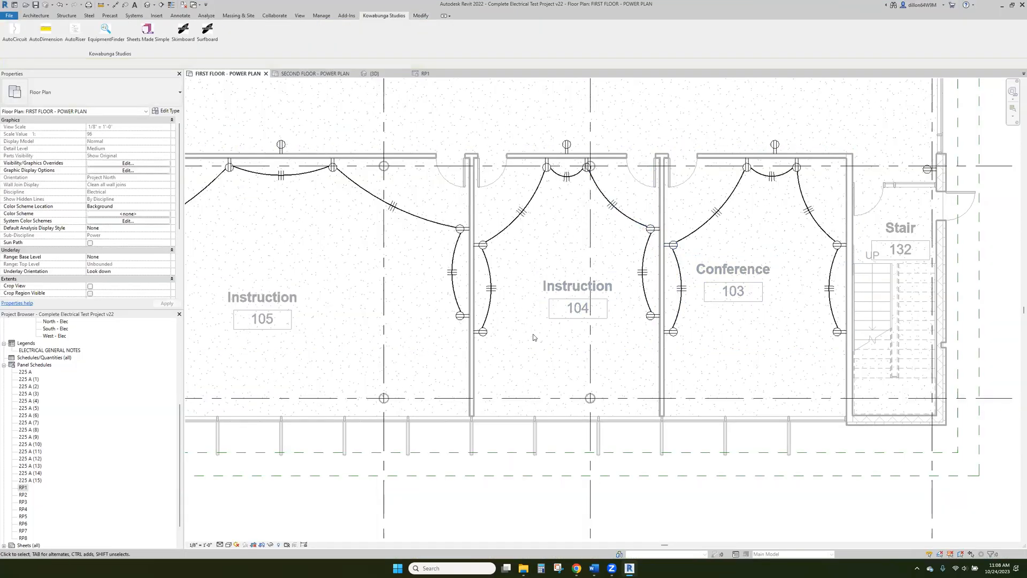
- Place an RP1 panel tag on an Instruction 104 receptacle using Tag by Category
click(482, 329)
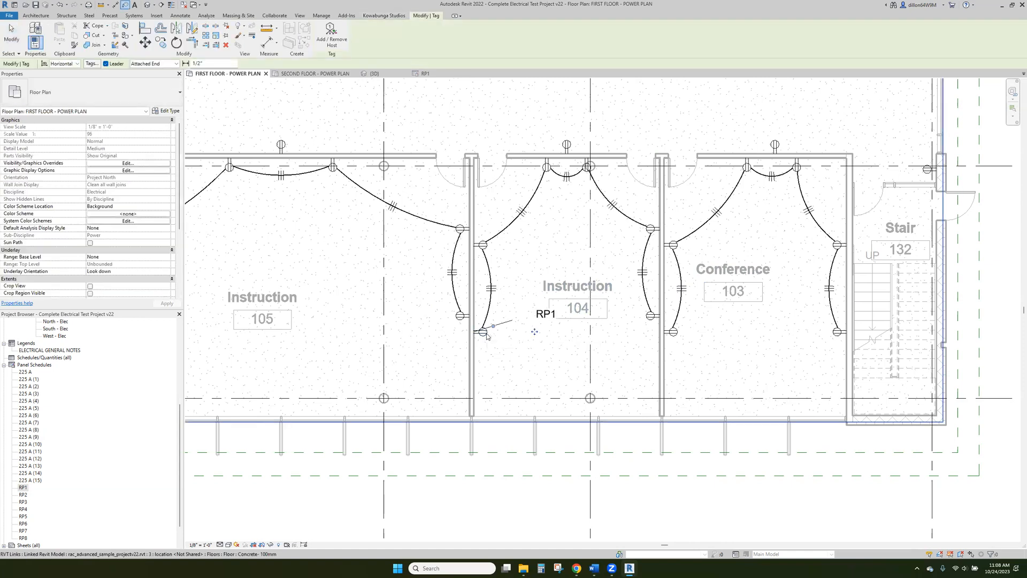
click(546, 314)
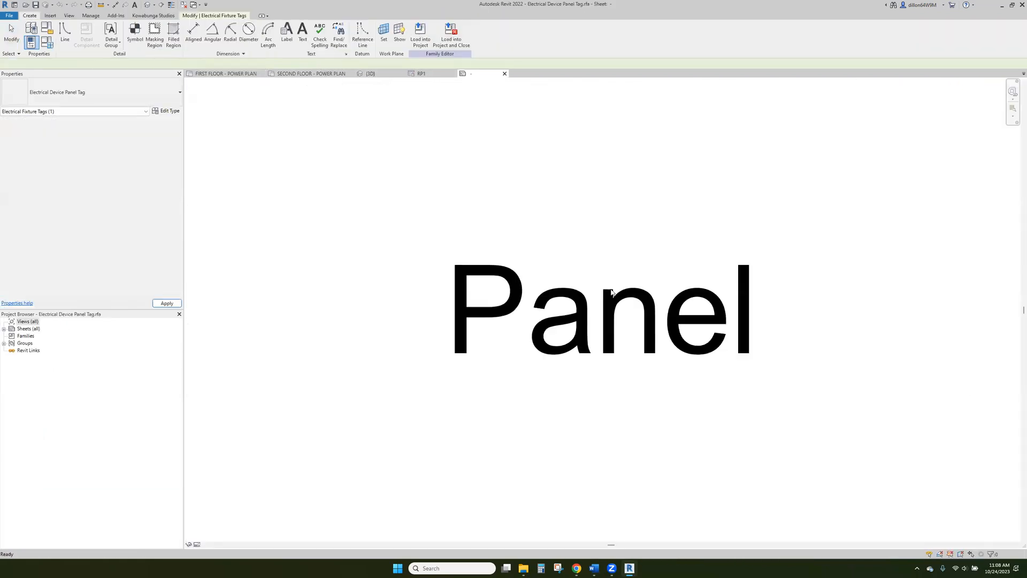
- Edit the tag label to show Panel, a ' - ' suffix, then Circuit Number
click(611, 304)
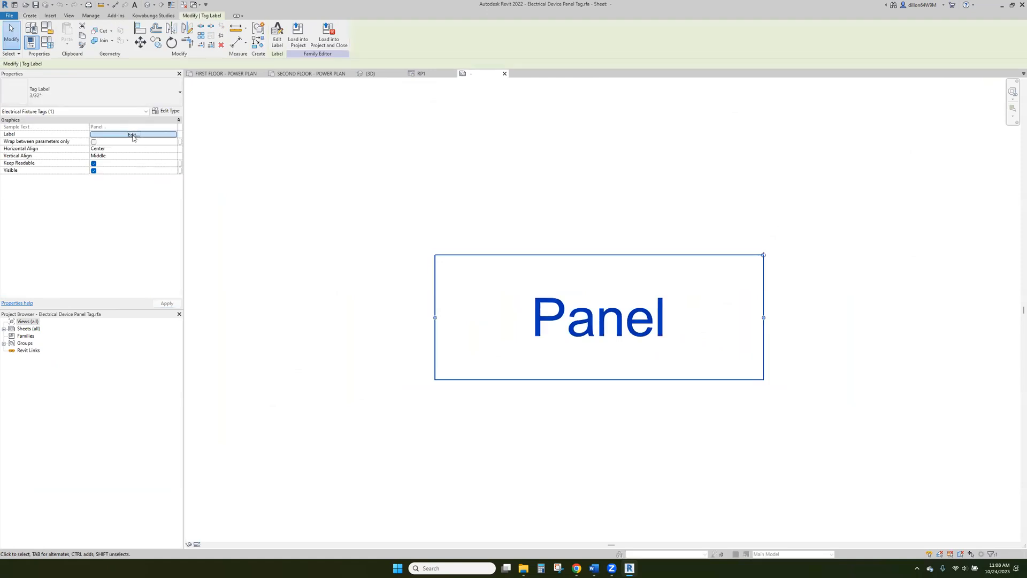
click(135, 134)
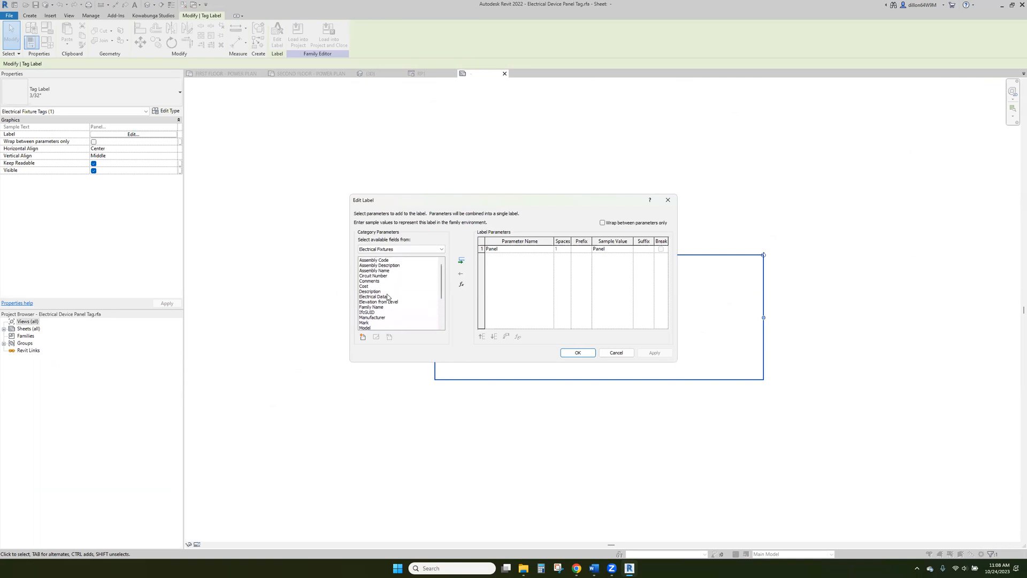
click(461, 260)
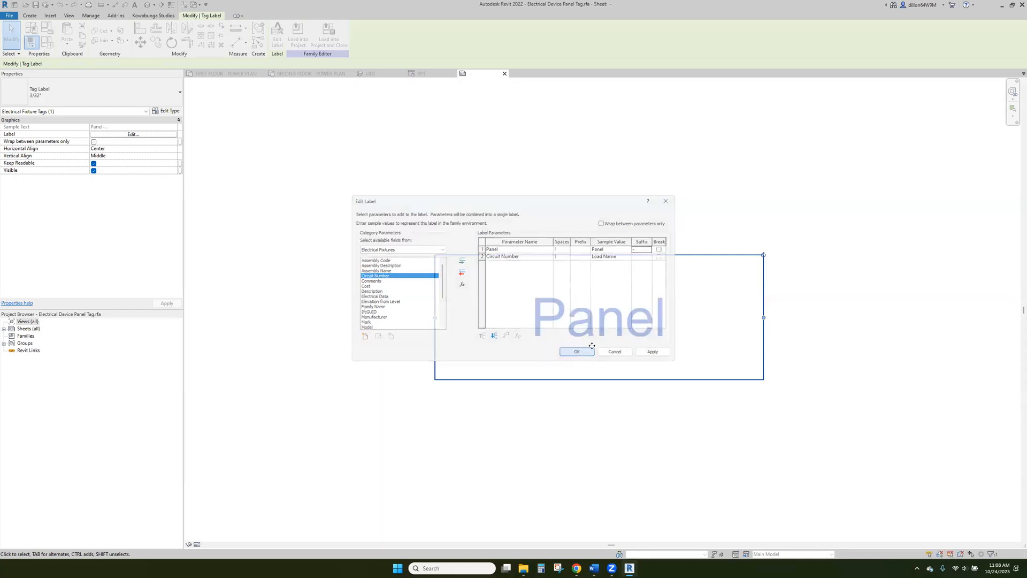
click(577, 351)
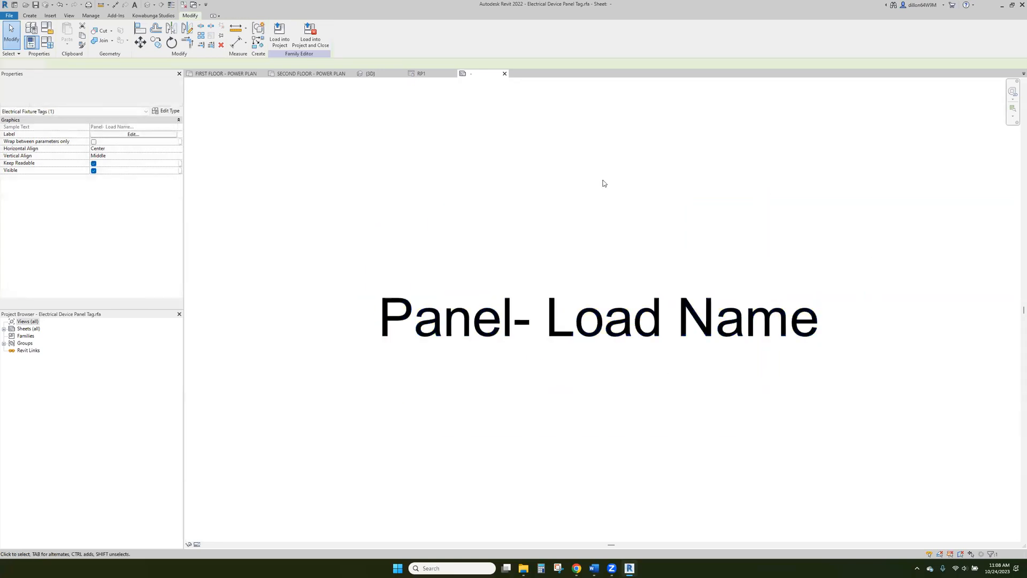
click(592, 319)
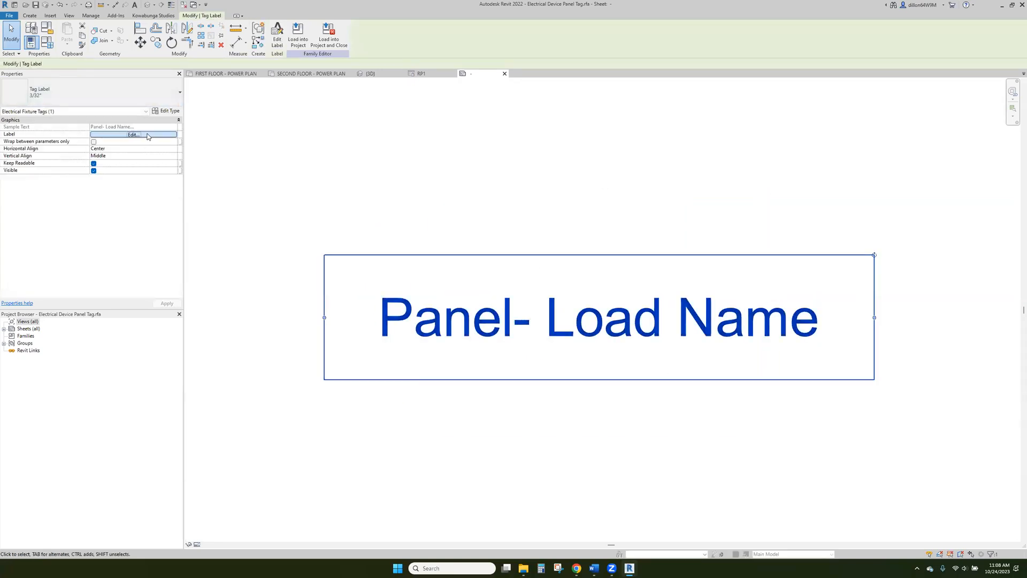
click(132, 135)
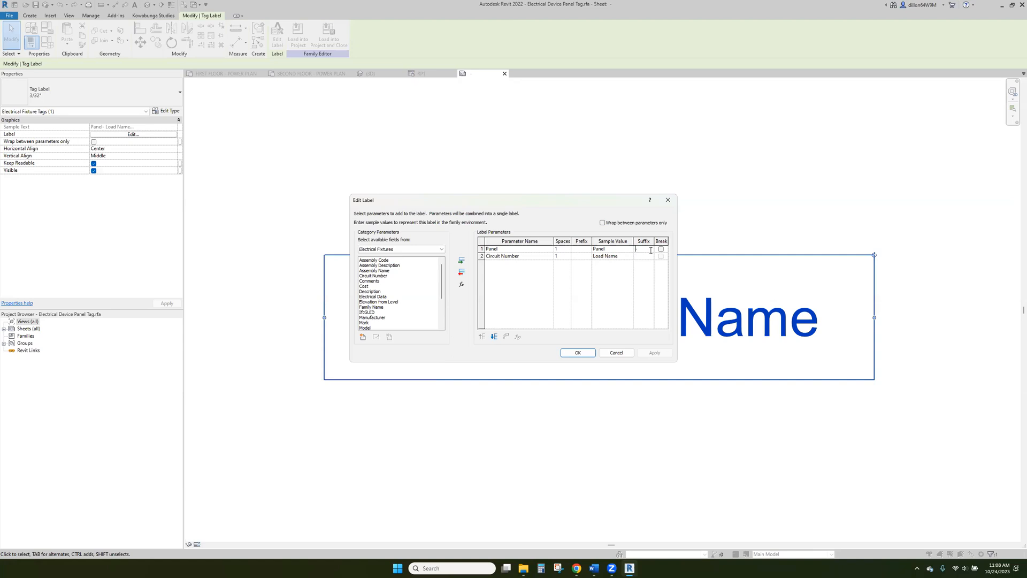
click(578, 353)
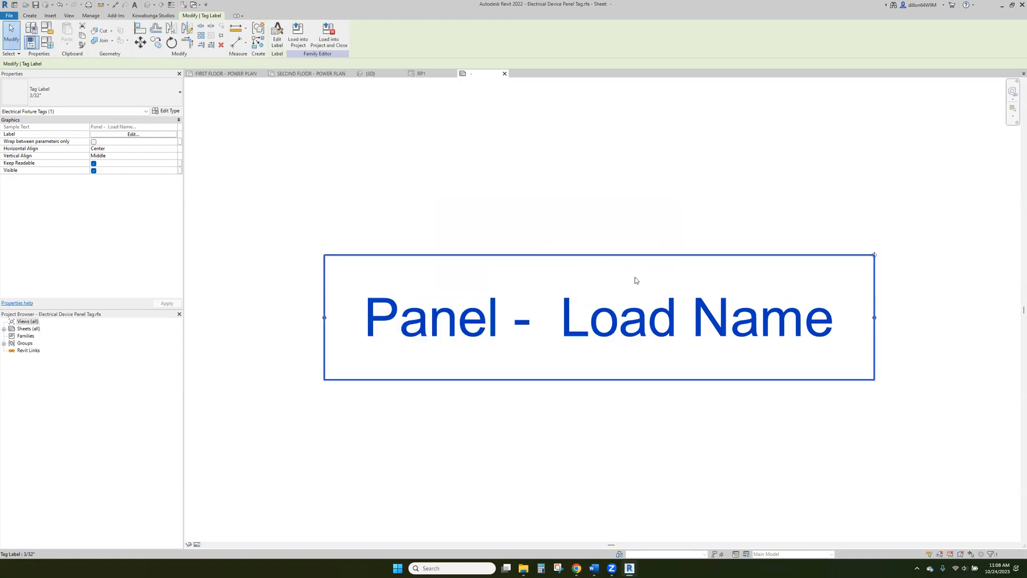
click(132, 135)
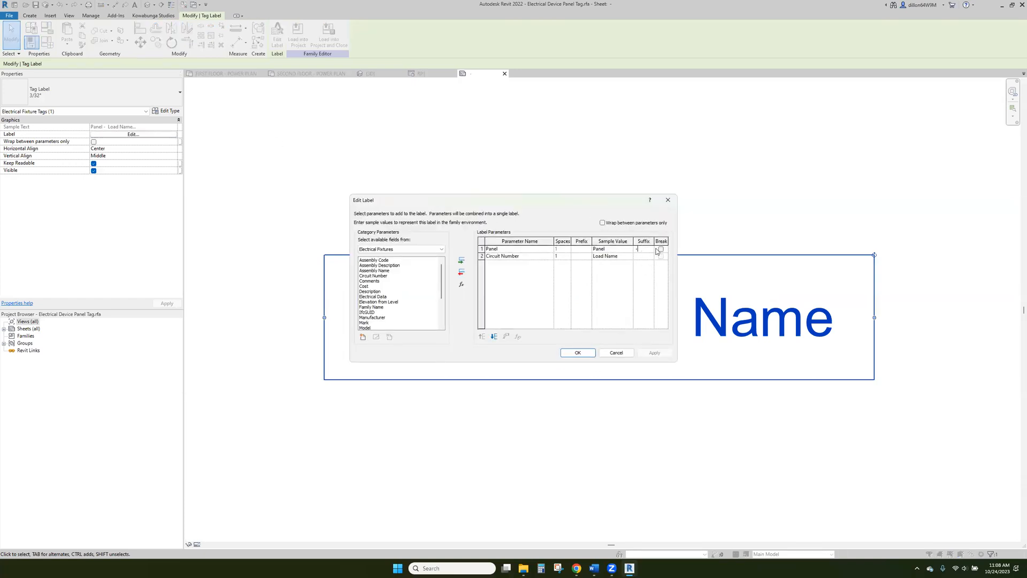
click(578, 353)
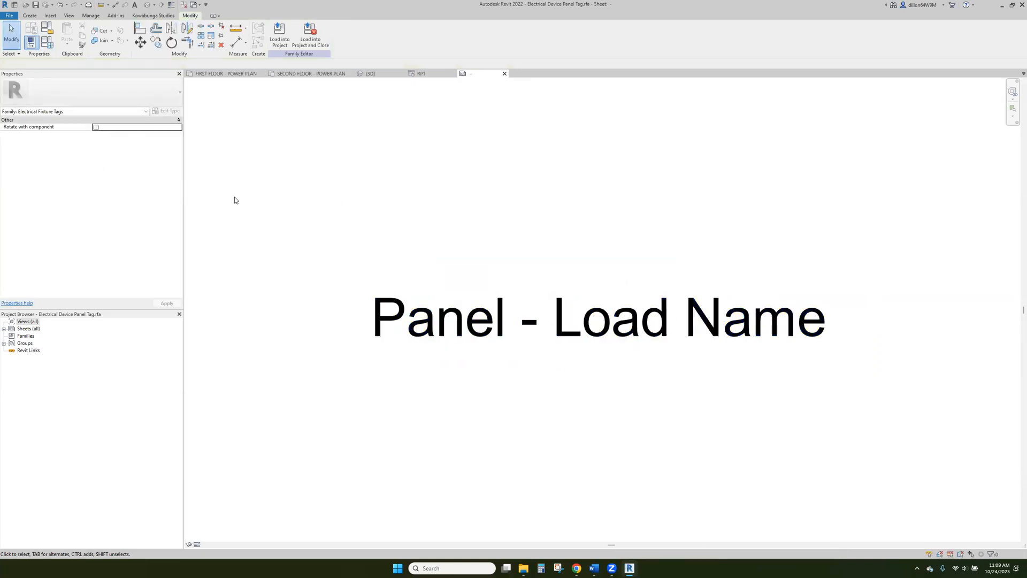
- Load the updated panel tag into the project and close the family without saving
click(505, 72)
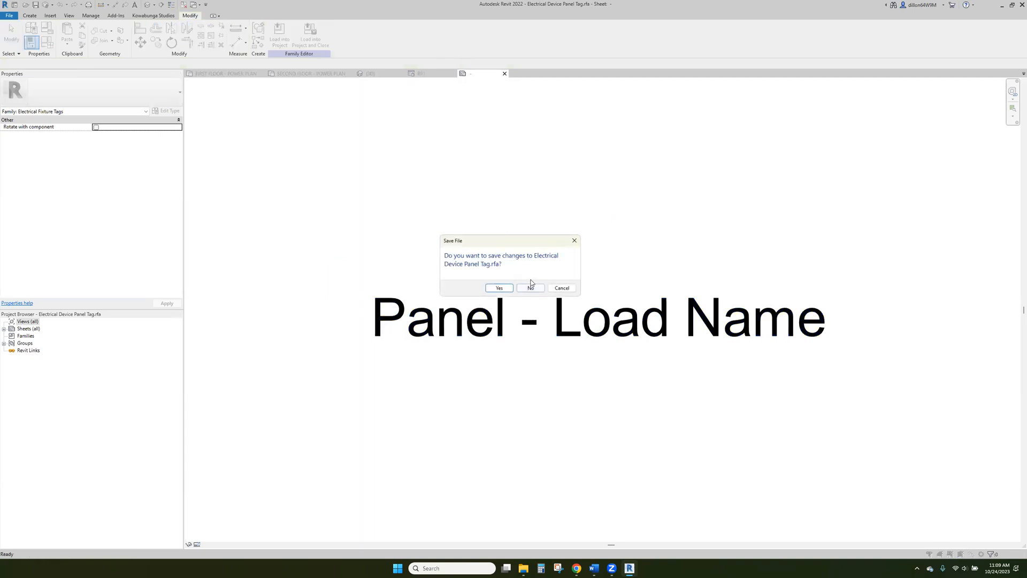
click(530, 287)
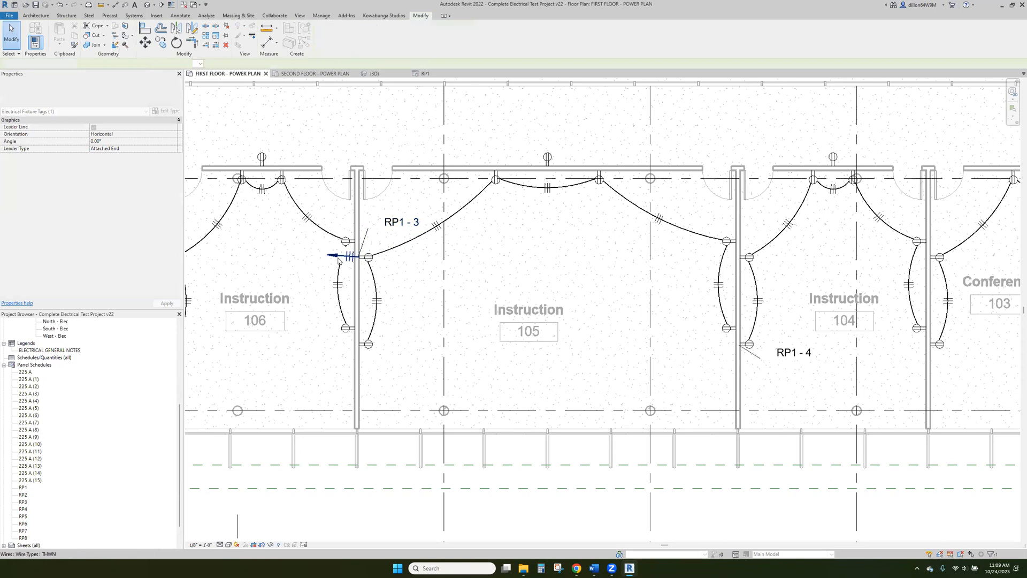
- Tag receptacles in Instruction 105, 104 and Conference 103 as RP1 - 3, RP1 - 4, RP1 - 5
click(351, 257)
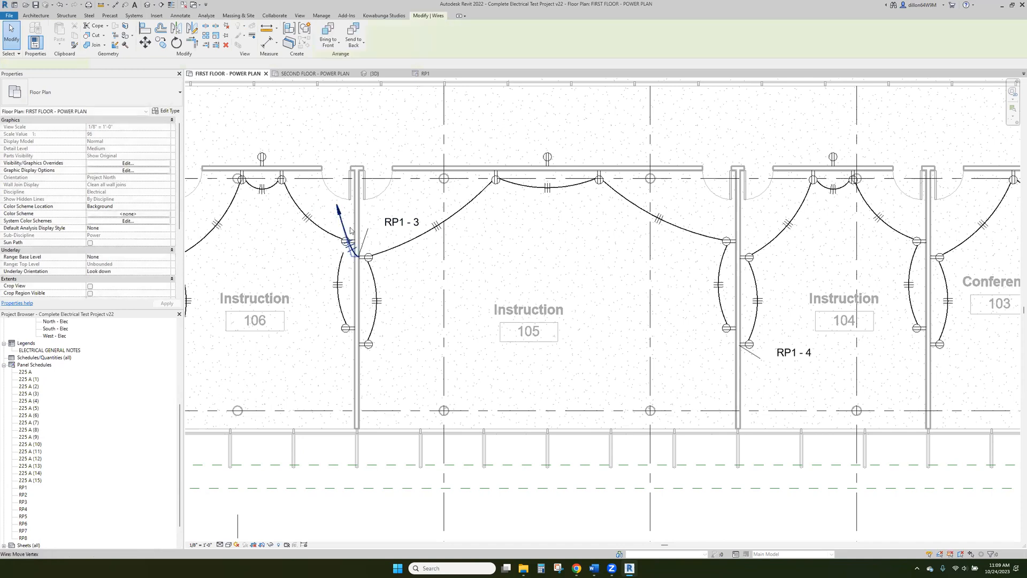
click(355, 257)
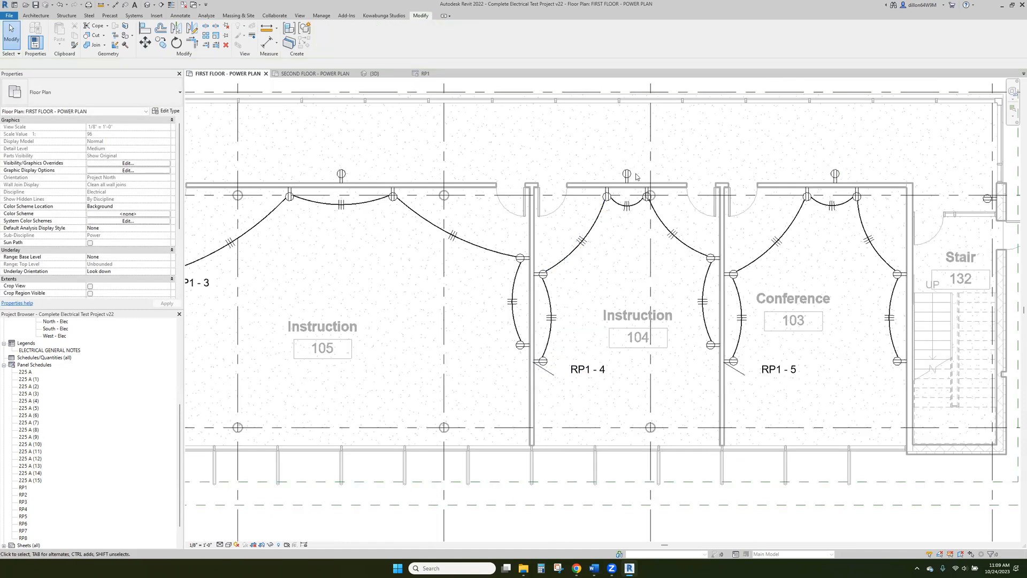
click(627, 175)
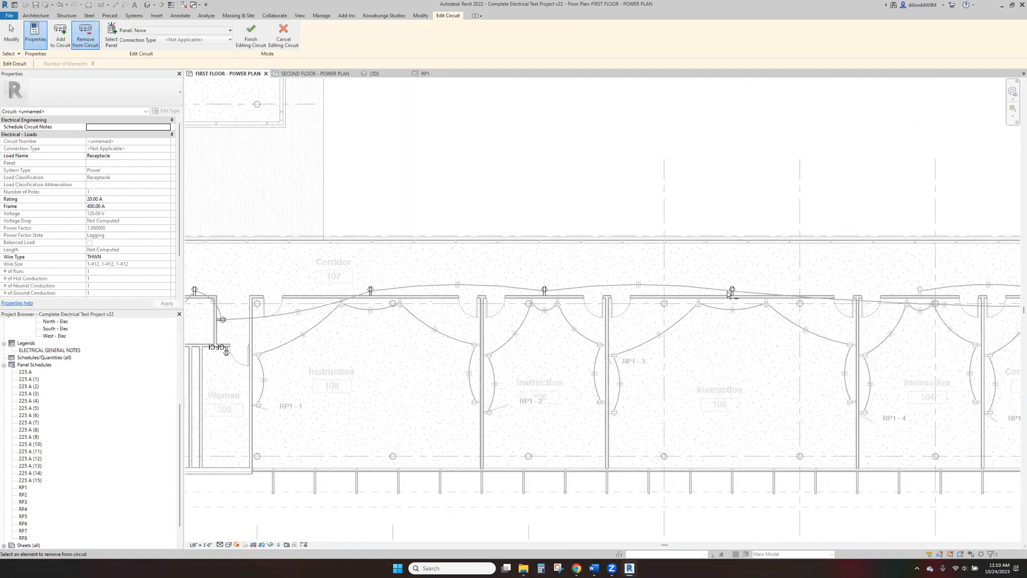
- Remove a receptacle from the circuit being edited, leaving tags RP1-2 through RP1-5
click(253, 32)
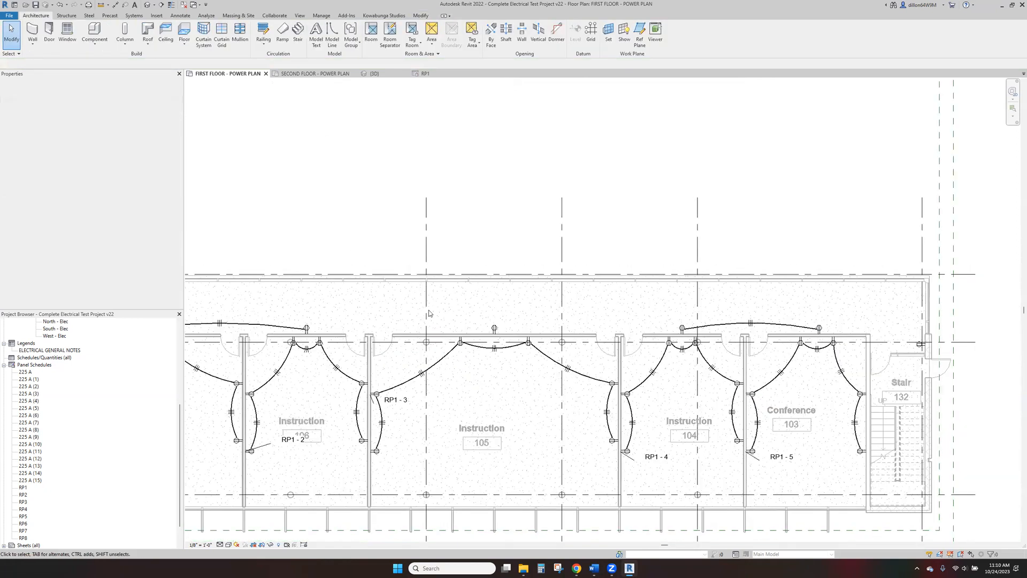
click(458, 344)
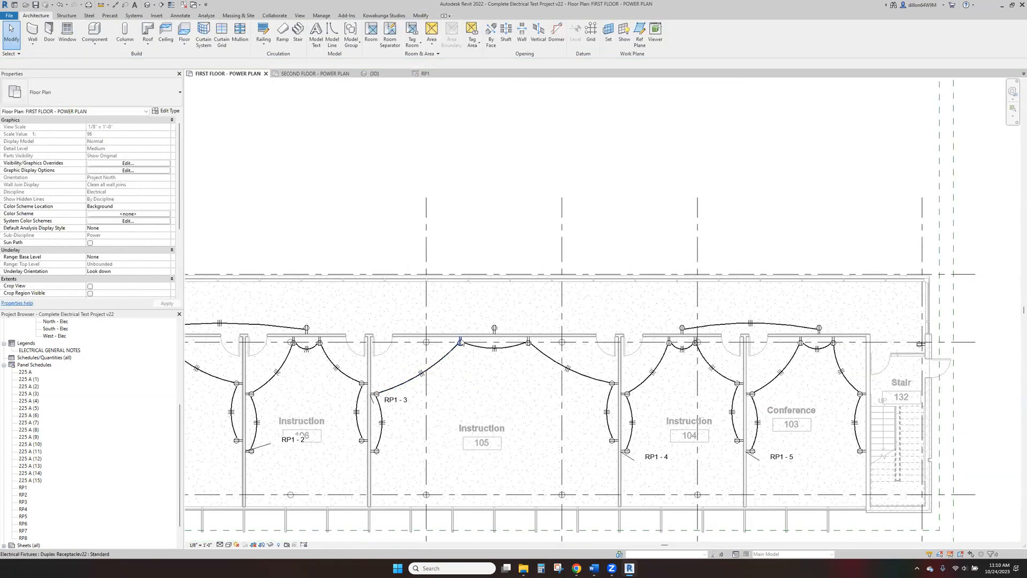
click(460, 350)
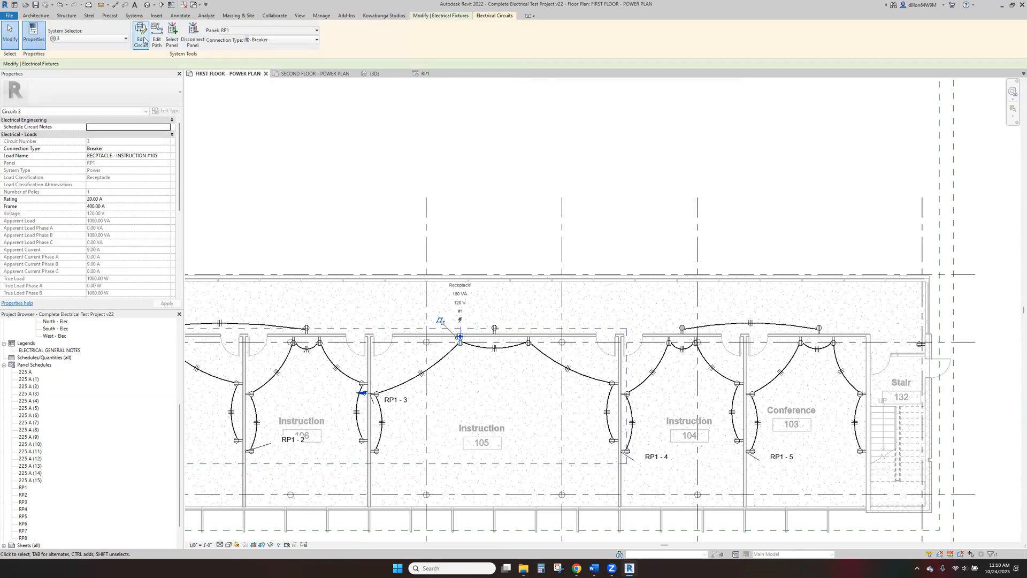
click(139, 33)
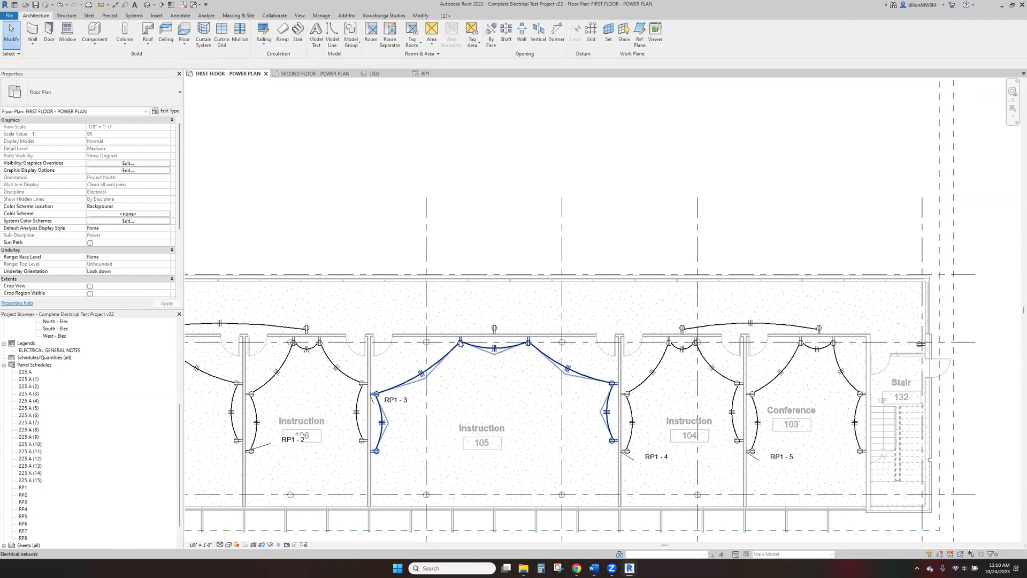
click(463, 346)
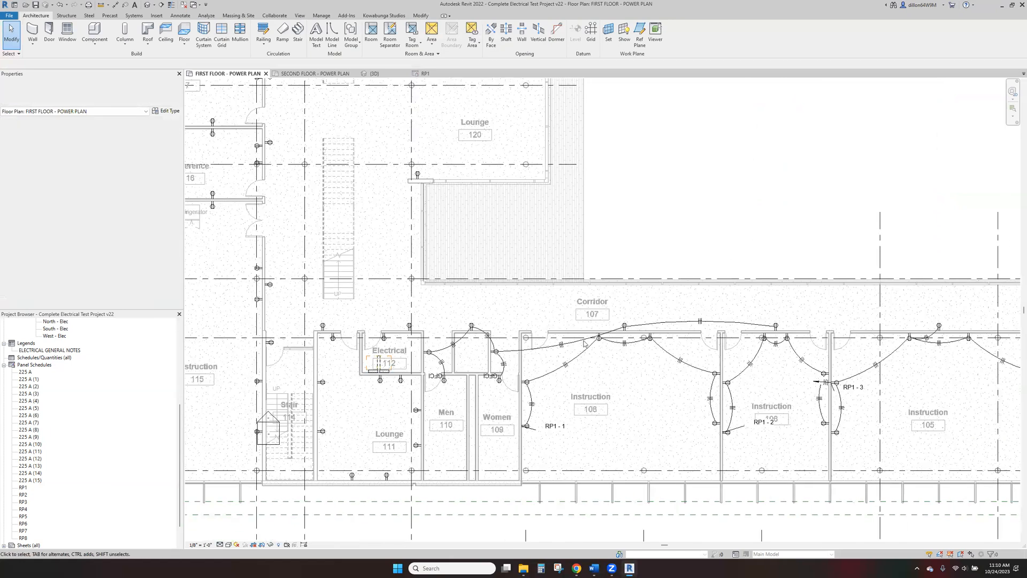
click(584, 343)
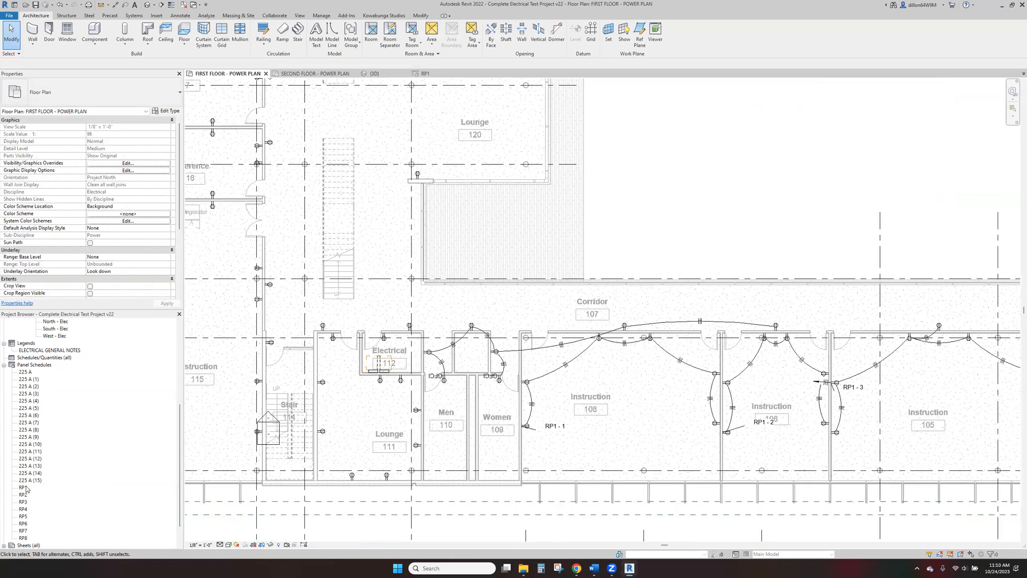
- Describe RP1 circuit 4 as 'RECEPTACLE - INSTRUCTION #104' in the panel schedule
double_click(20, 488)
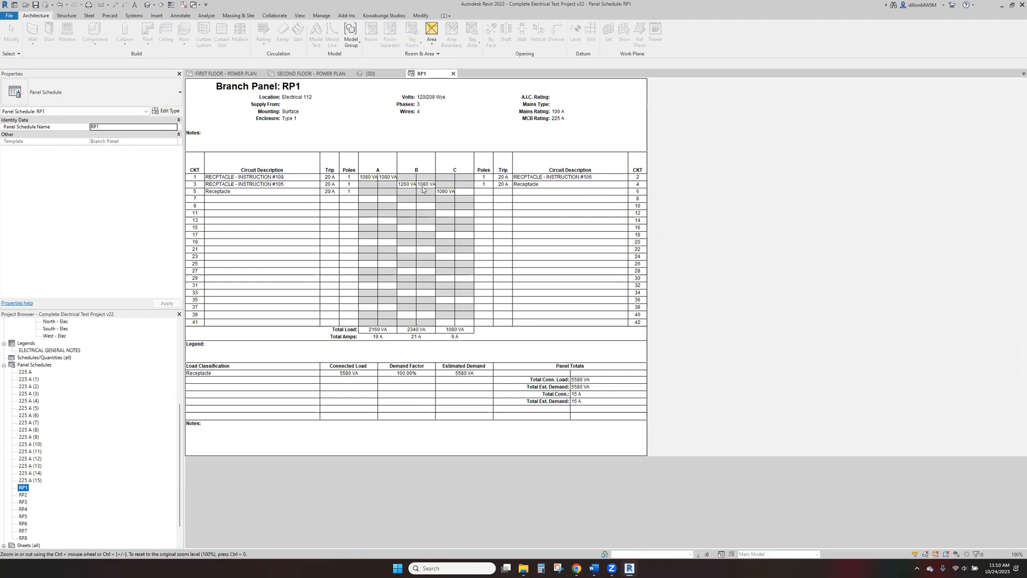
click(219, 73)
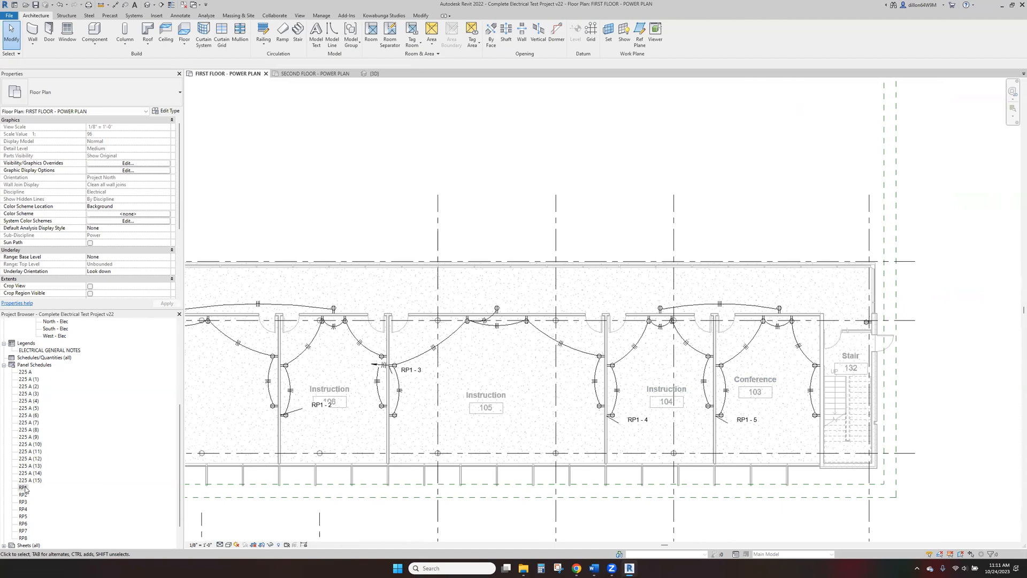
double_click(21, 488)
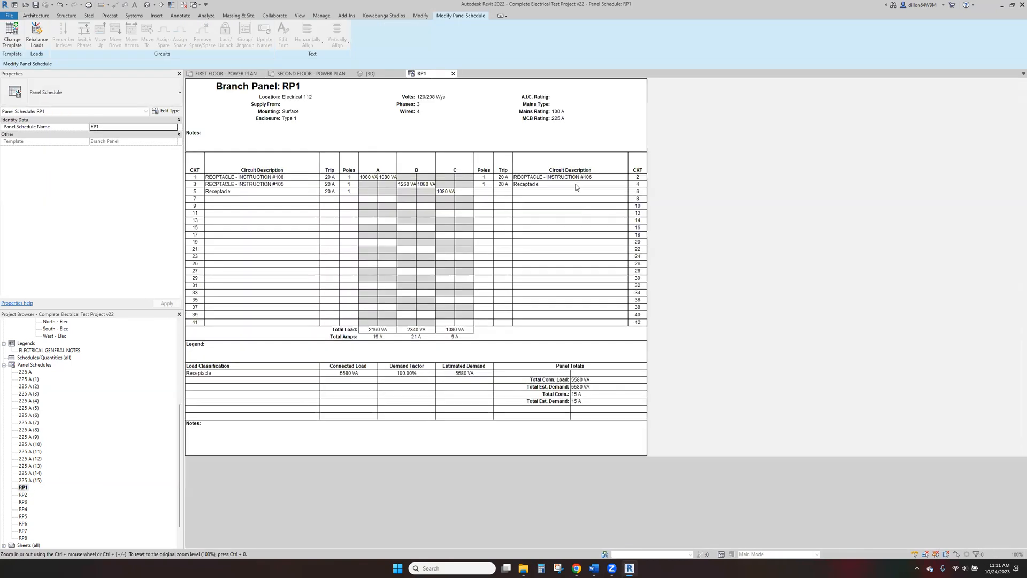
click(544, 184)
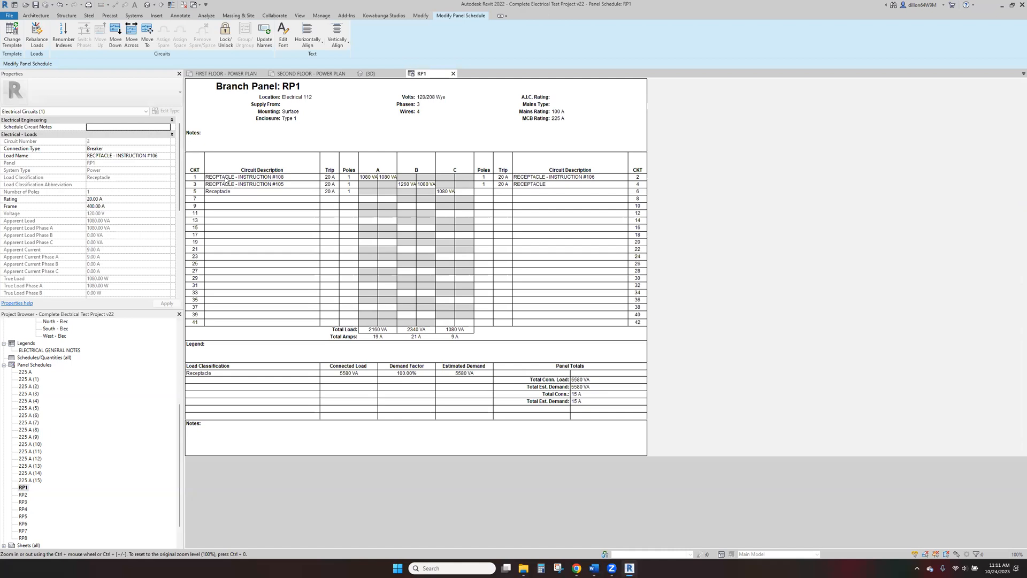
click(223, 184)
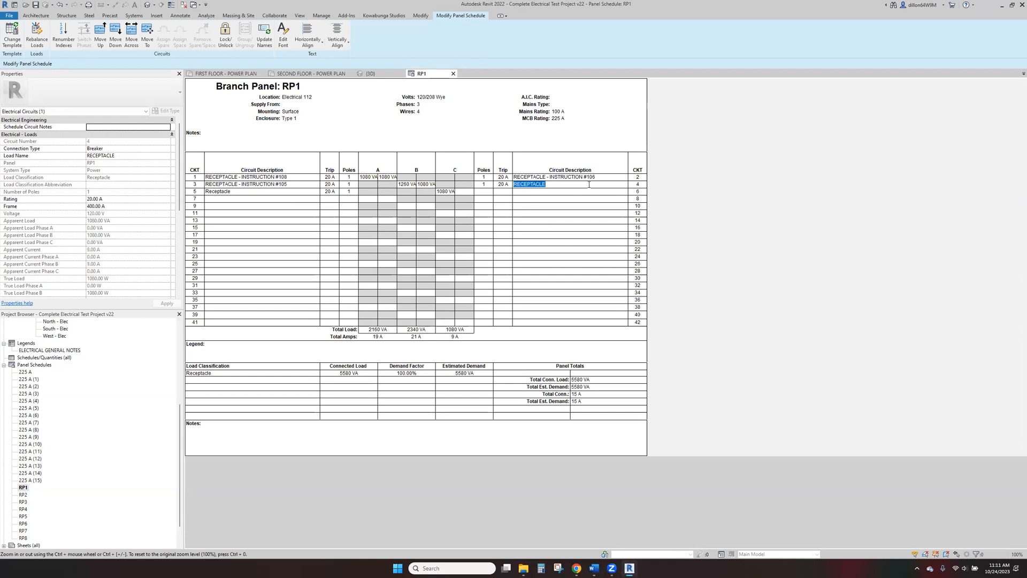
text(RECEPTACLE - INSTRUCTION #105)
click(261, 191)
text(RECEPTACLE - CONFERENCE)
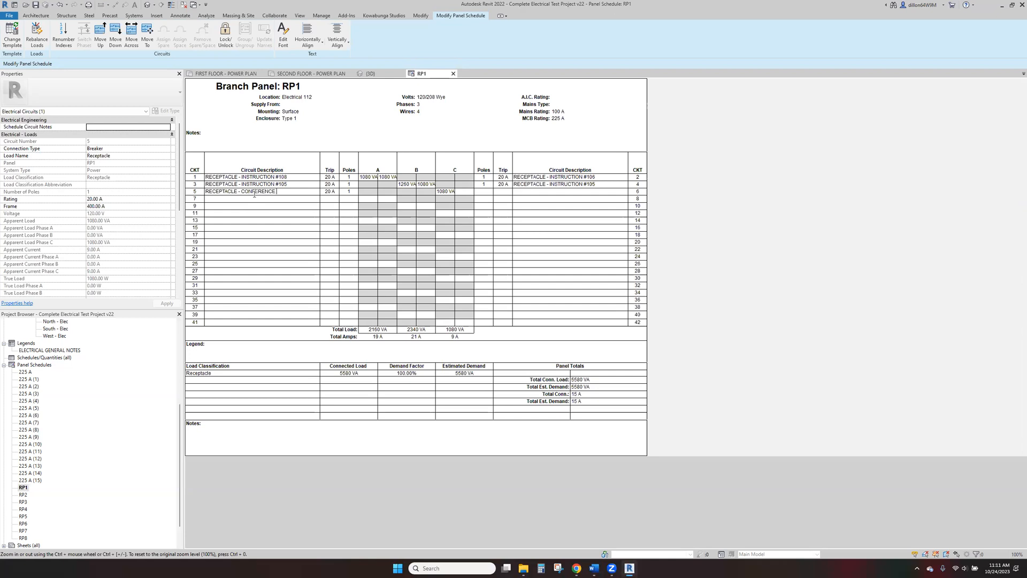
text(#104)
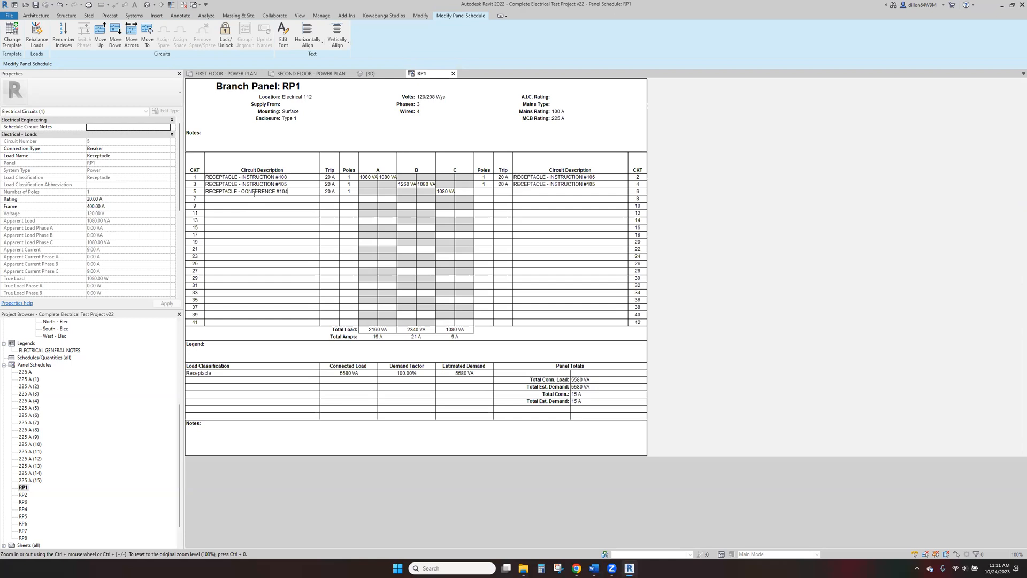
- Check the power plans, then correct circuit 4's description and name circuit 5 'RECEPTACLE - CONFERENCE #103'
click(307, 72)
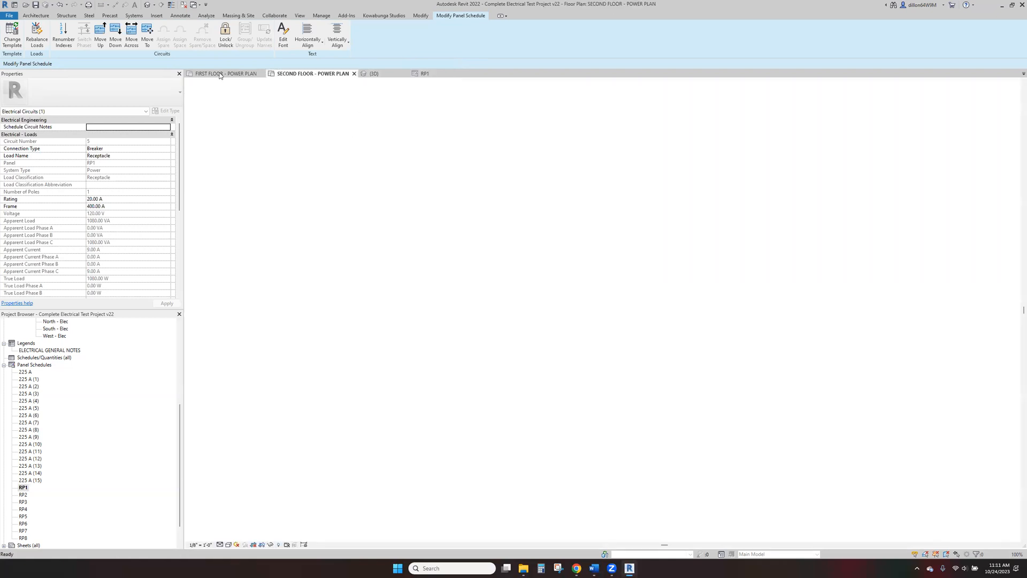
click(225, 73)
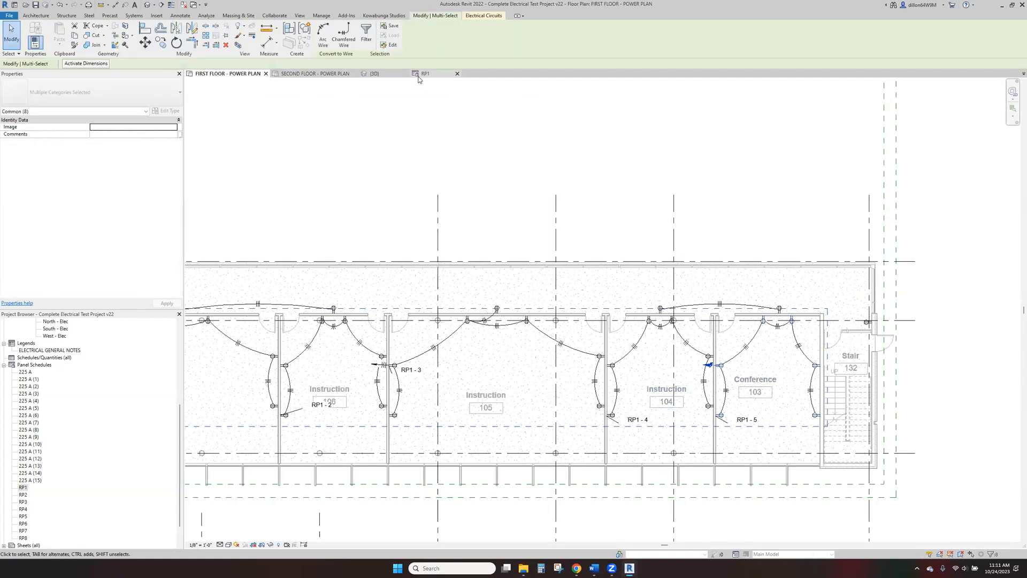
click(426, 73)
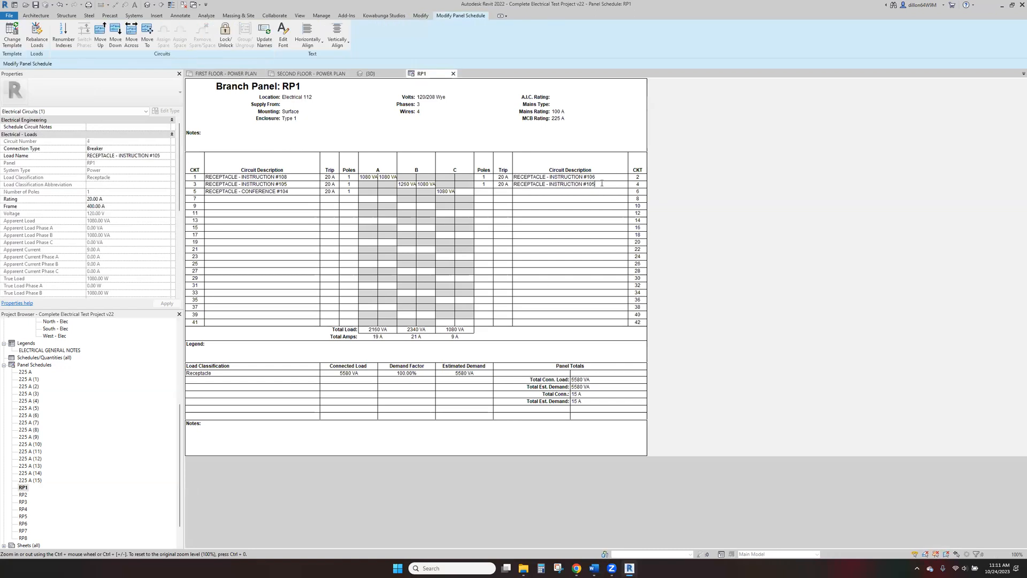
click(246, 192)
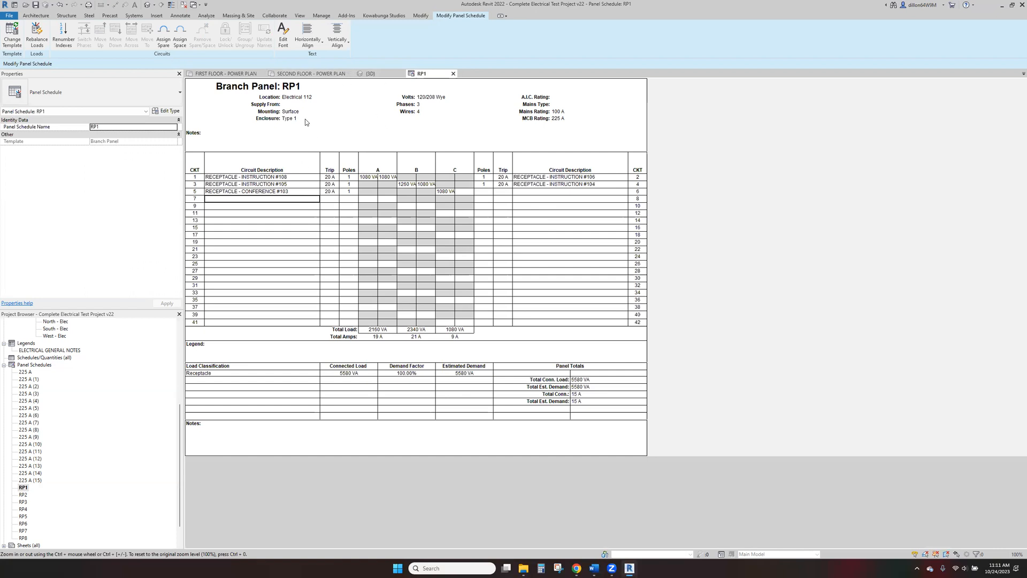
mouse_move(239, 184)
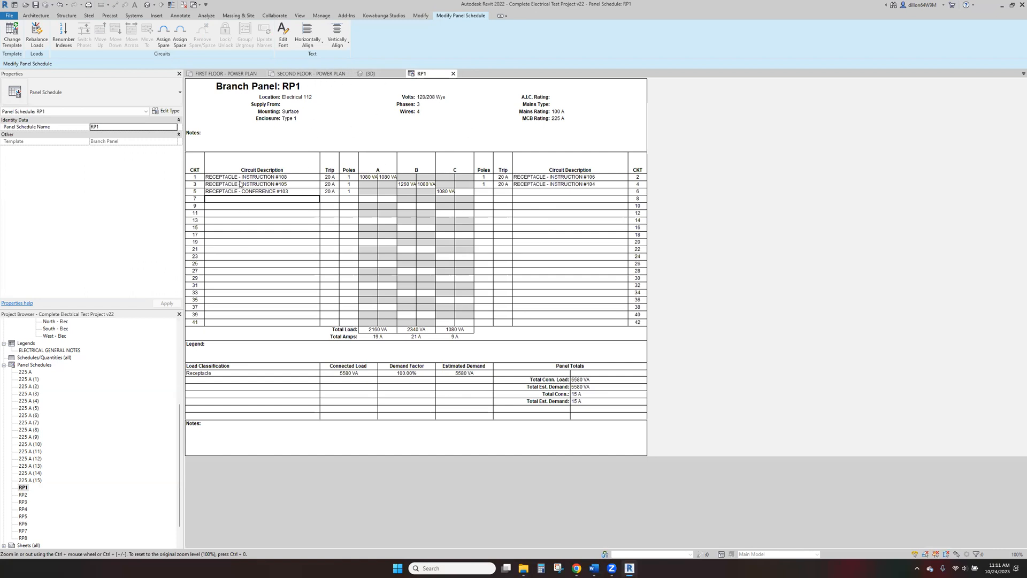
click(221, 72)
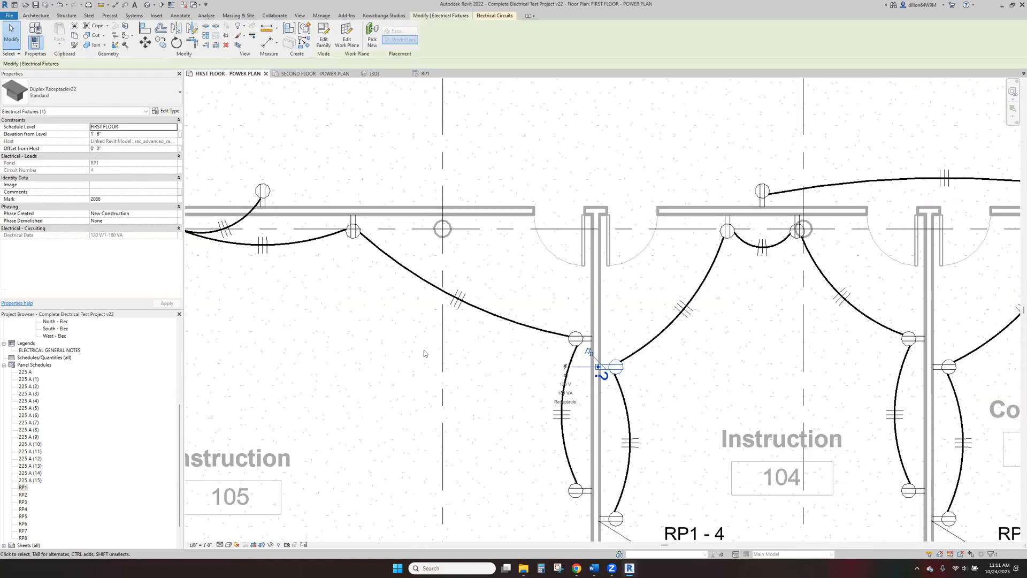
click(502, 15)
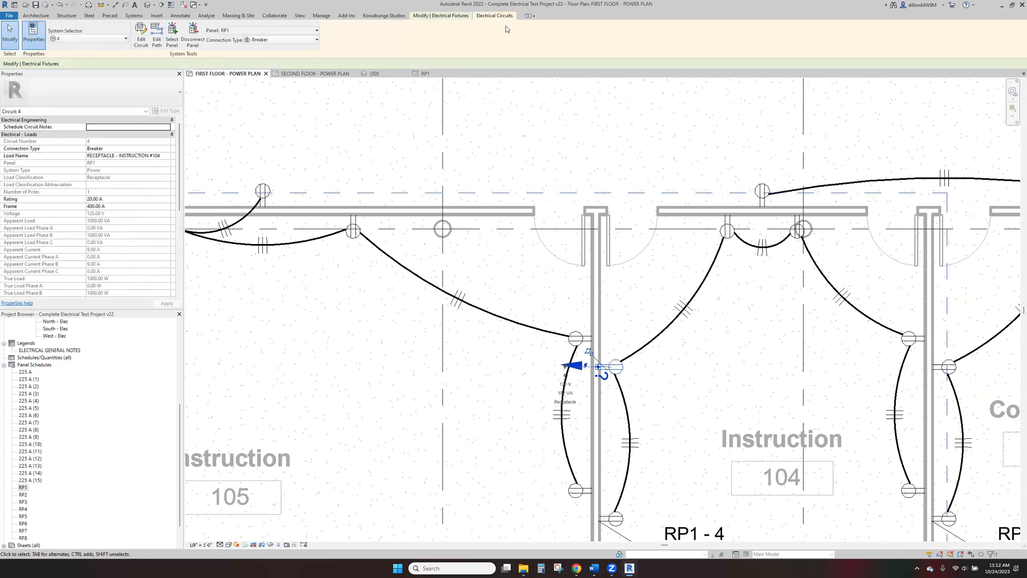
click(98, 206)
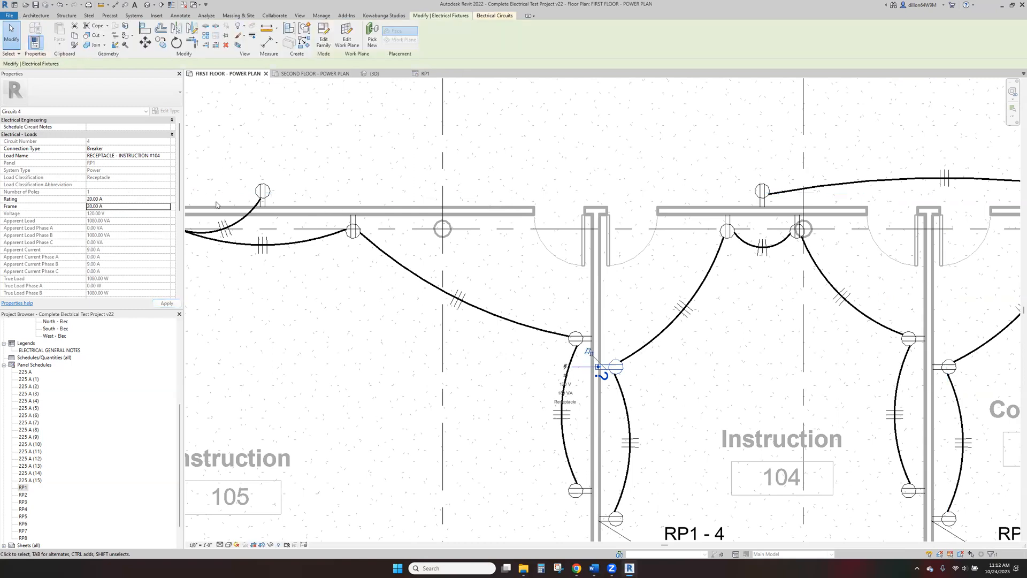
mouse_move(142, 255)
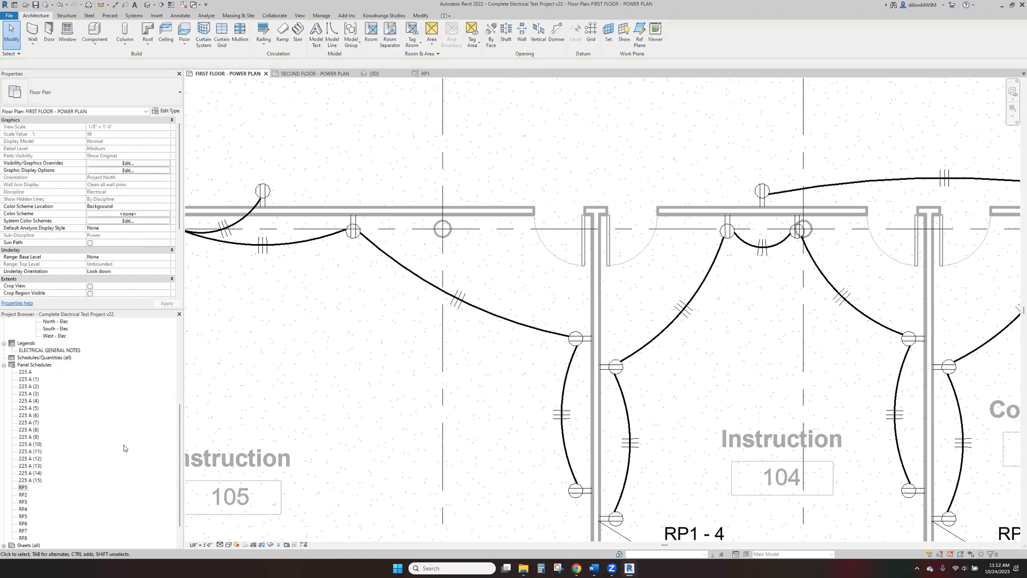
double_click(19, 486)
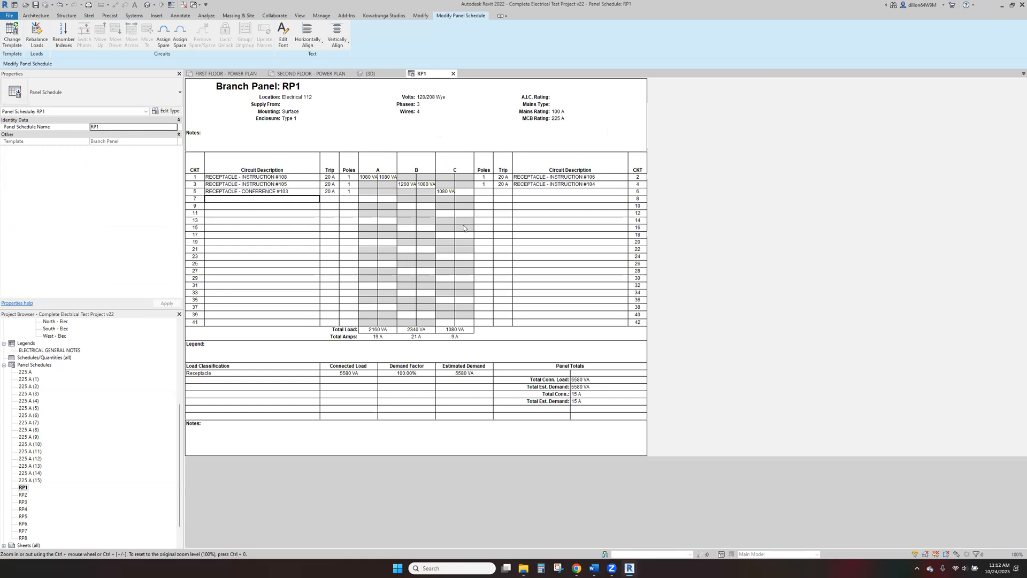
mouse_move(334, 207)
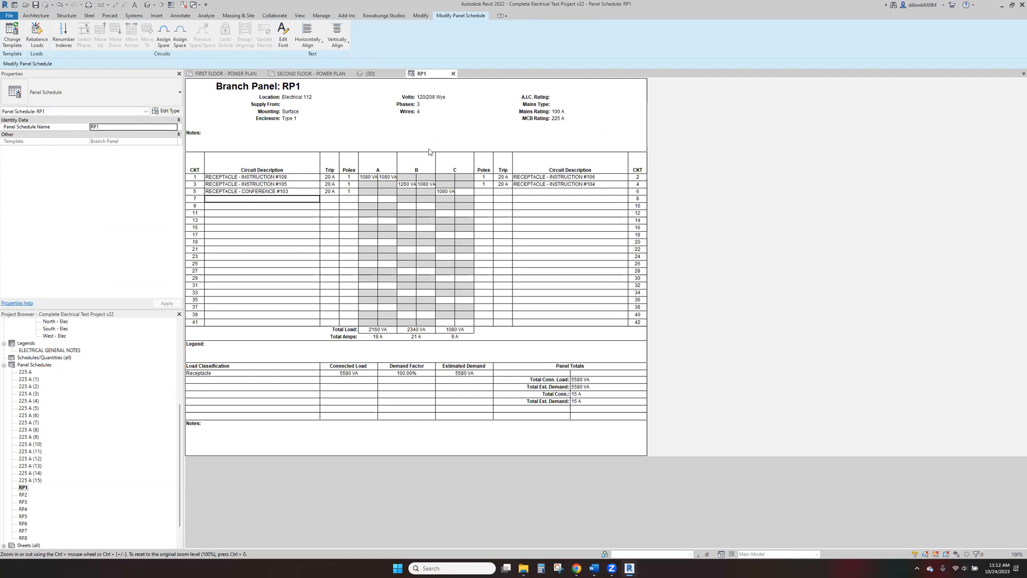
mouse_move(375, 189)
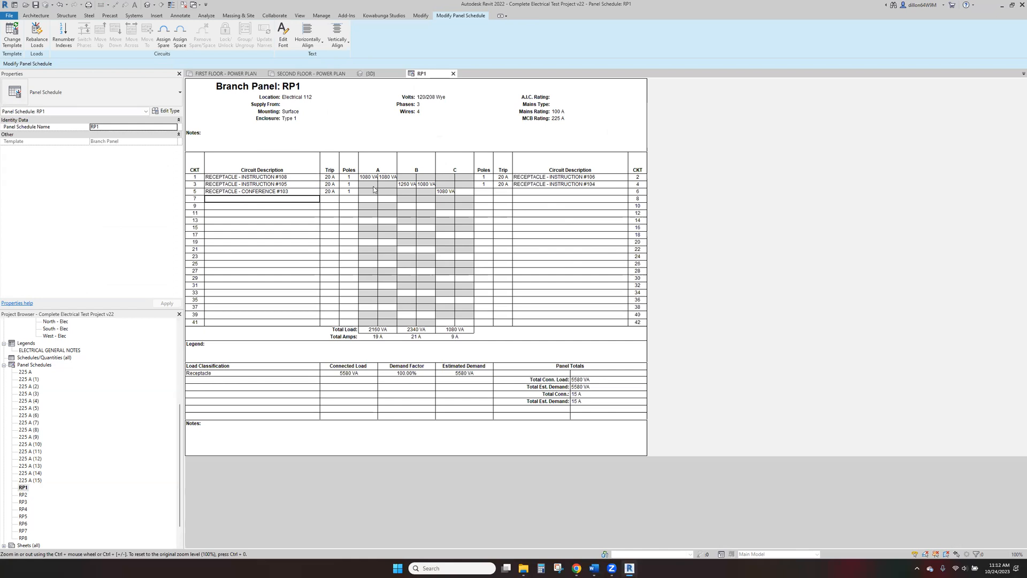
mouse_move(349, 170)
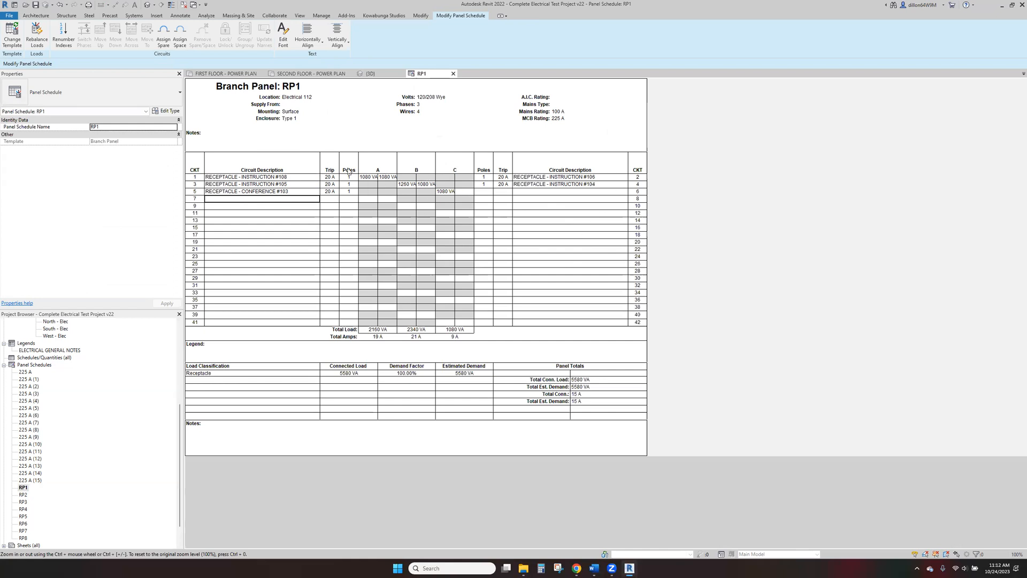
- Inspect RP1 circuit 3's load: 1260 VA Instruction #105 receptacle on phase B
click(406, 184)
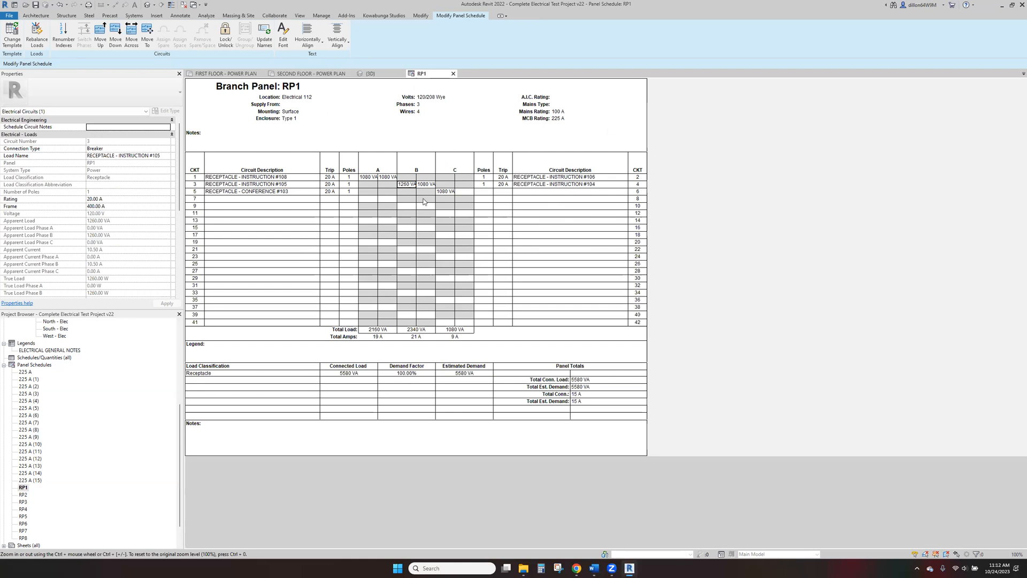
mouse_move(832, 258)
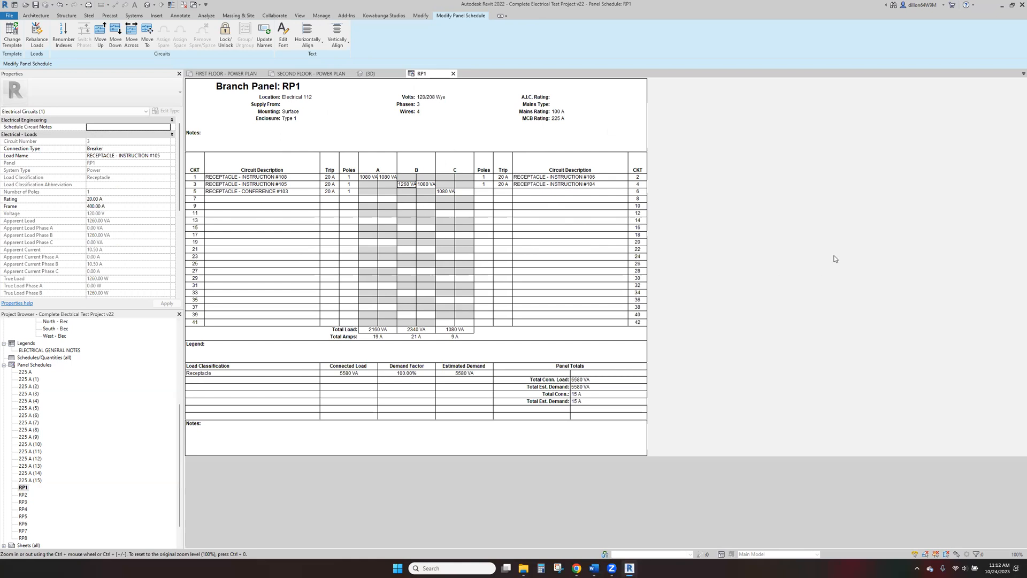
mouse_move(627, 187)
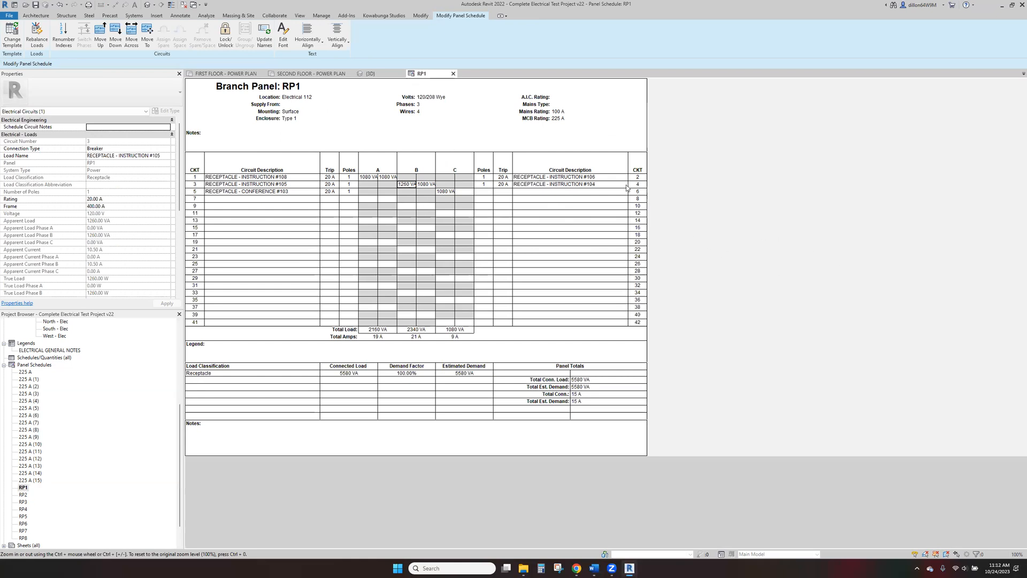
mouse_move(821, 149)
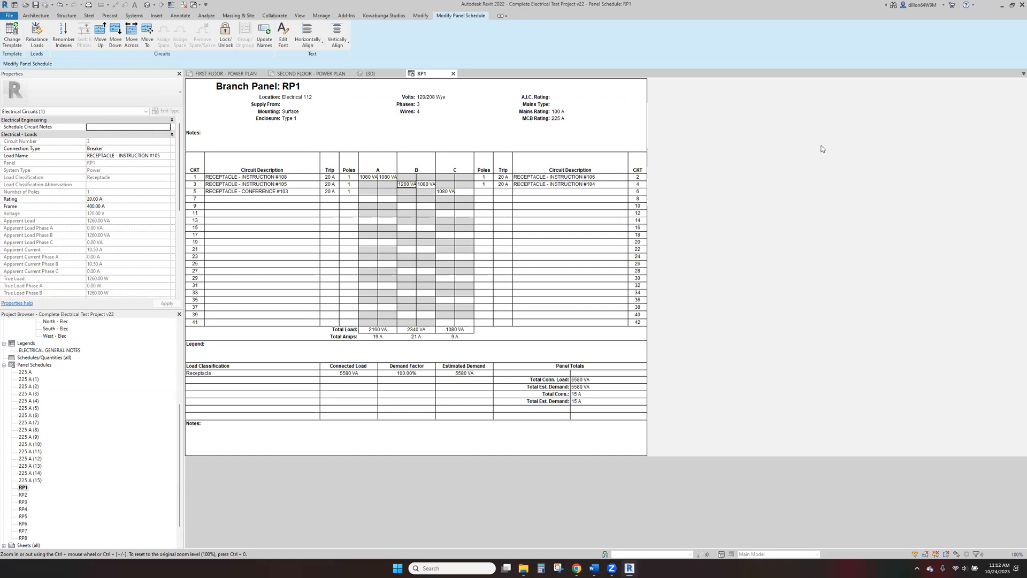